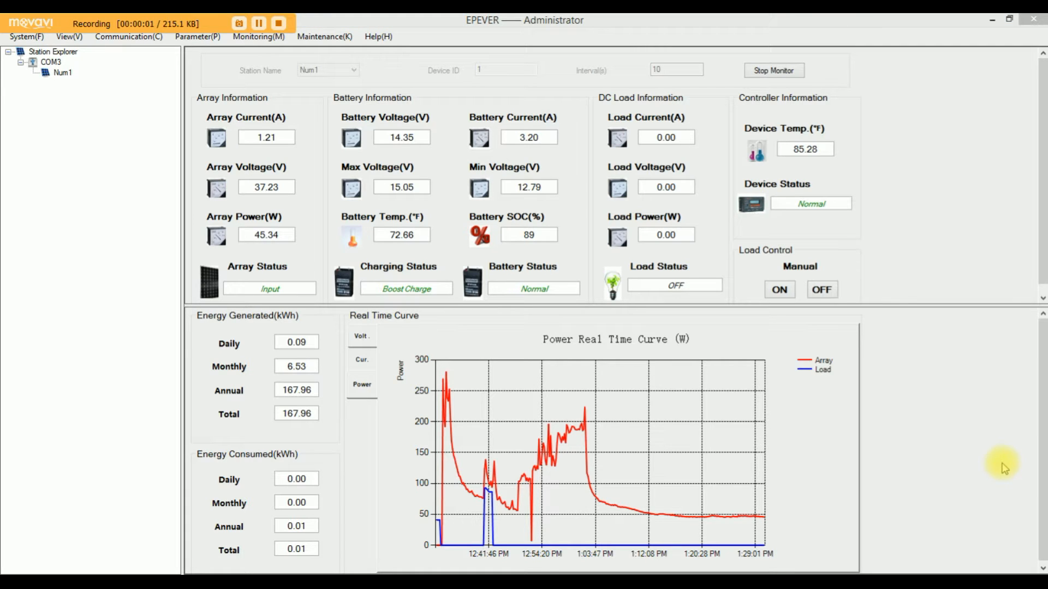
pyautogui.moveTo(806, 440)
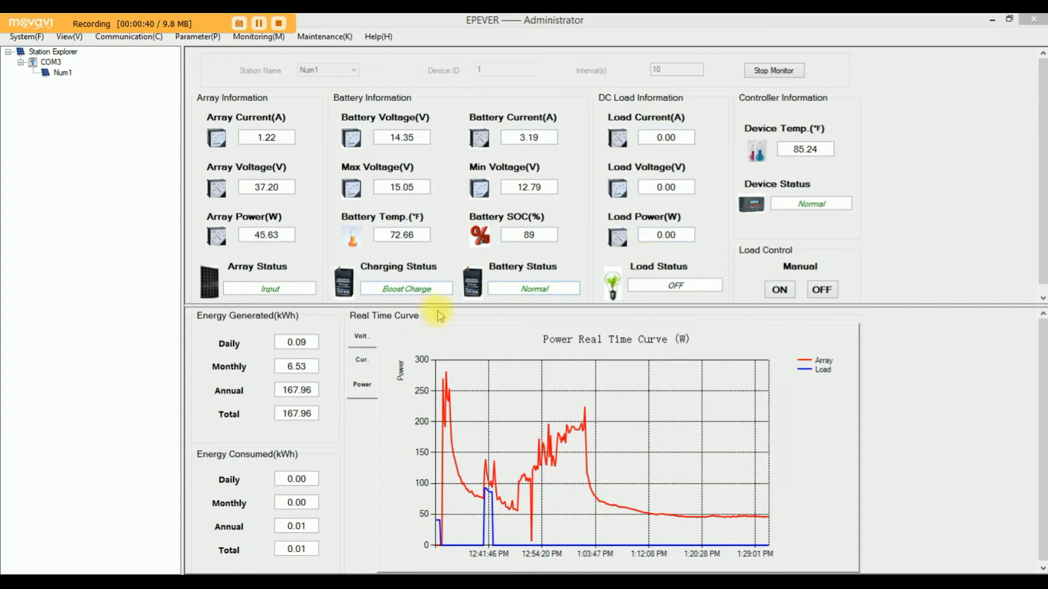
pyautogui.moveTo(622, 281)
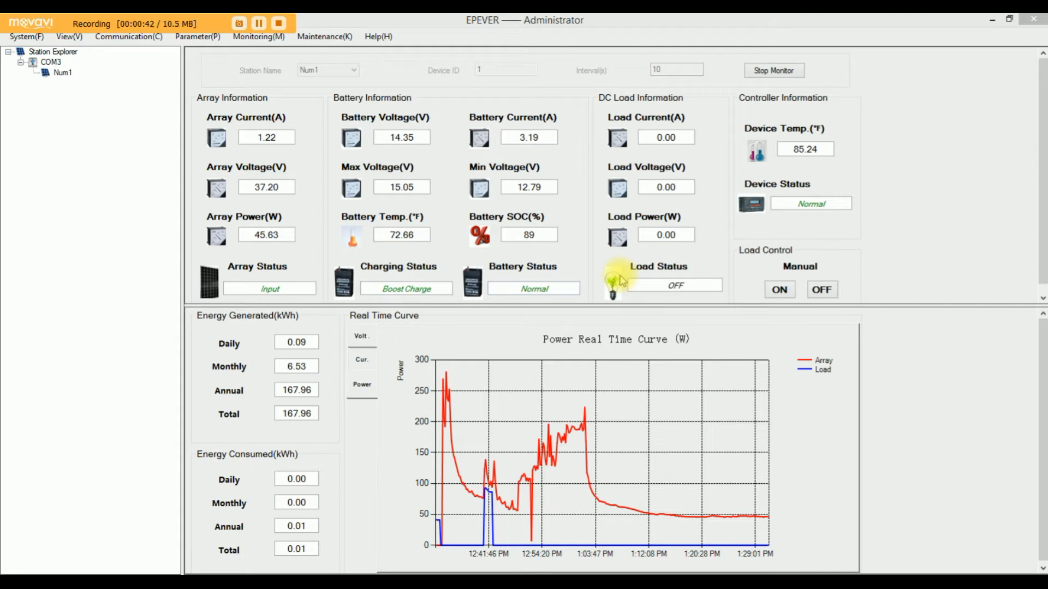
pyautogui.moveTo(580, 163)
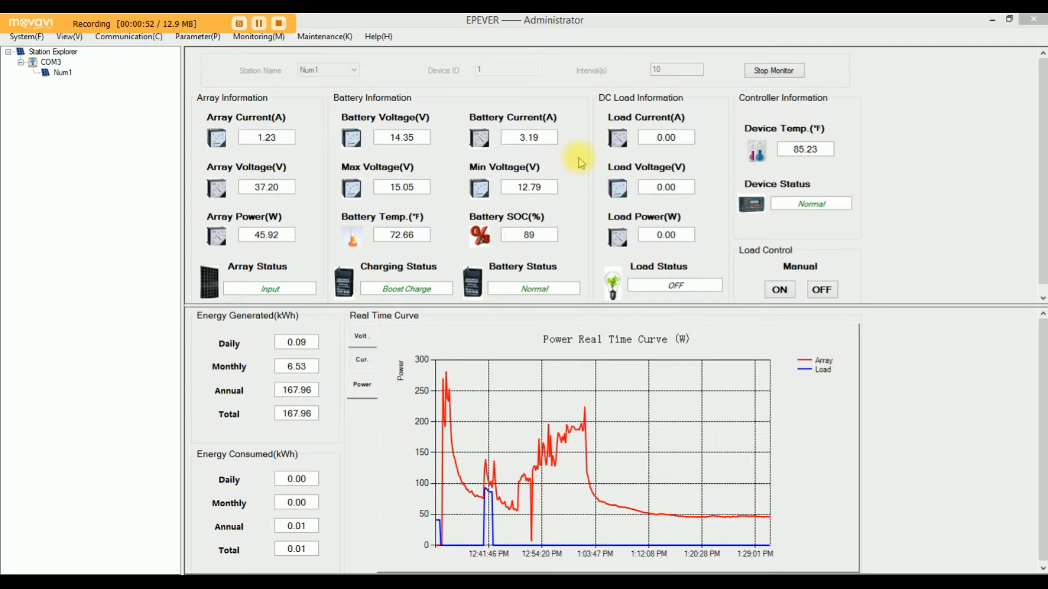
pyautogui.moveTo(204, 81)
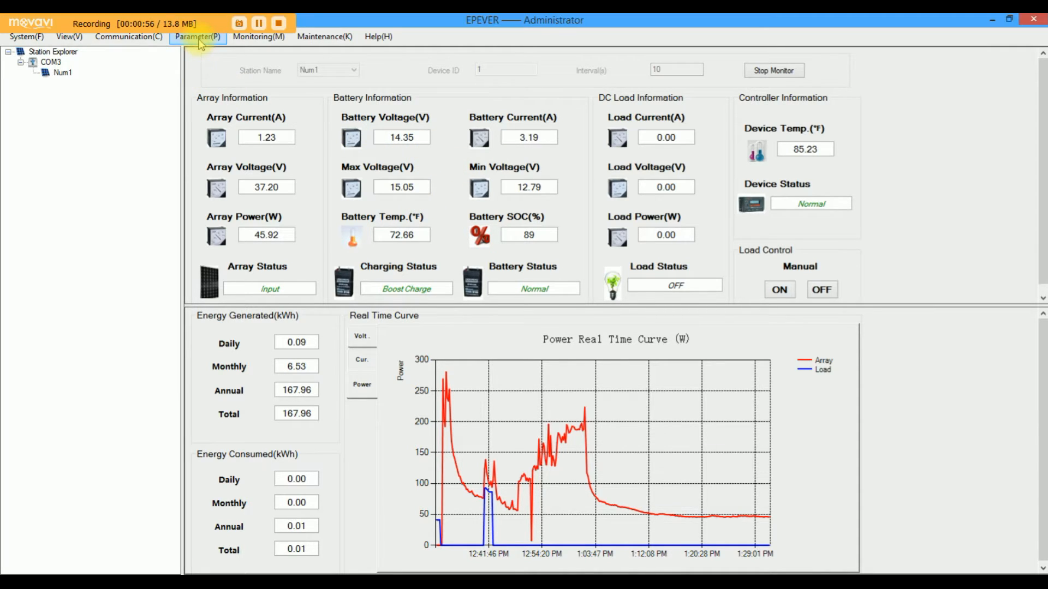
# Read the controller's control parameters: User battery type, 12 V system, 999 Ah, 14.40 V boost.
pyautogui.click(197, 37)
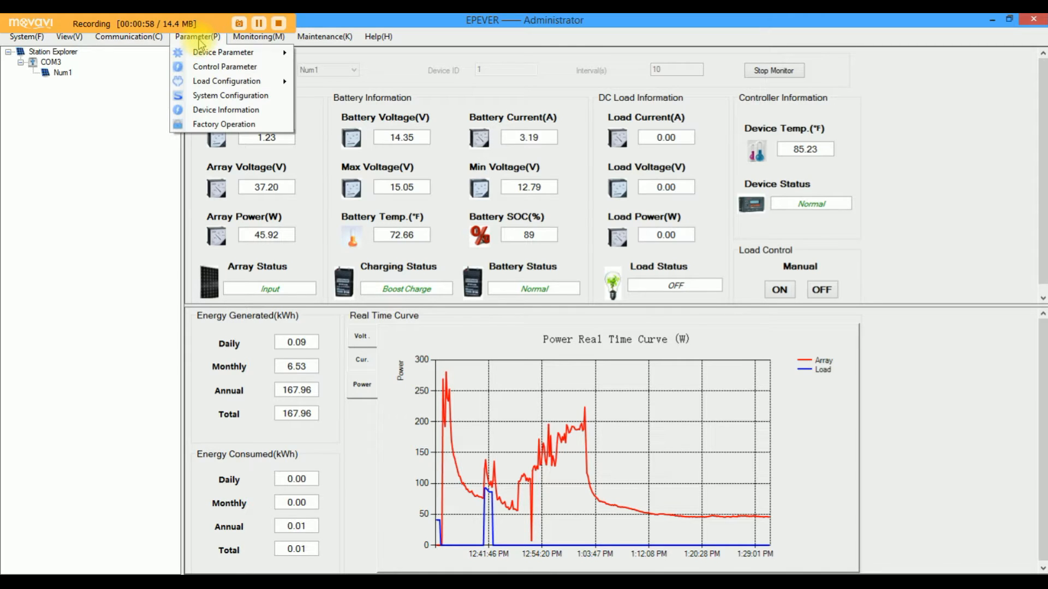
pyautogui.click(224, 66)
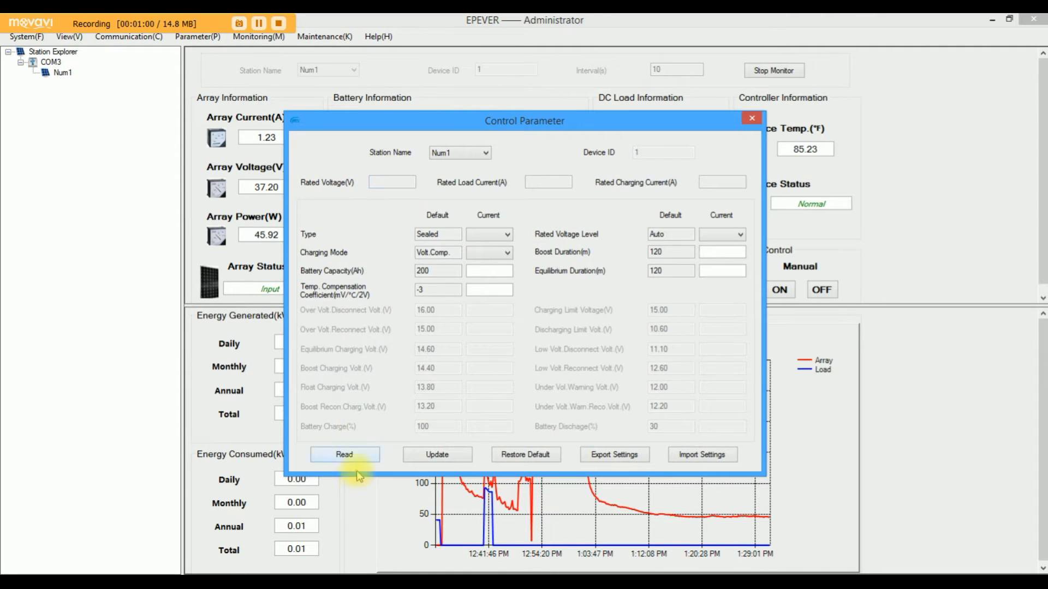
pyautogui.click(345, 455)
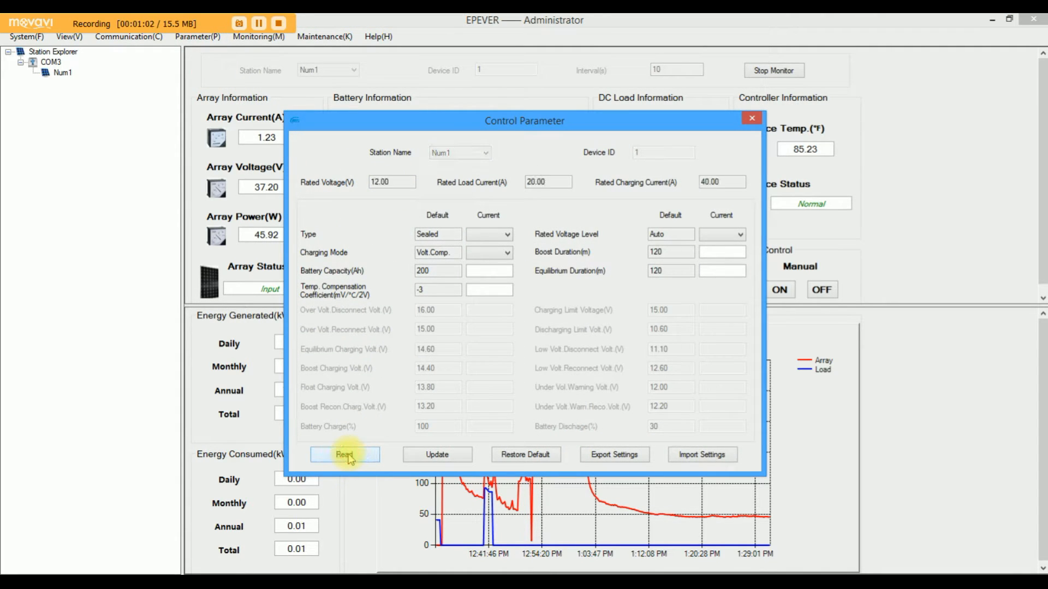
pyautogui.click(345, 455)
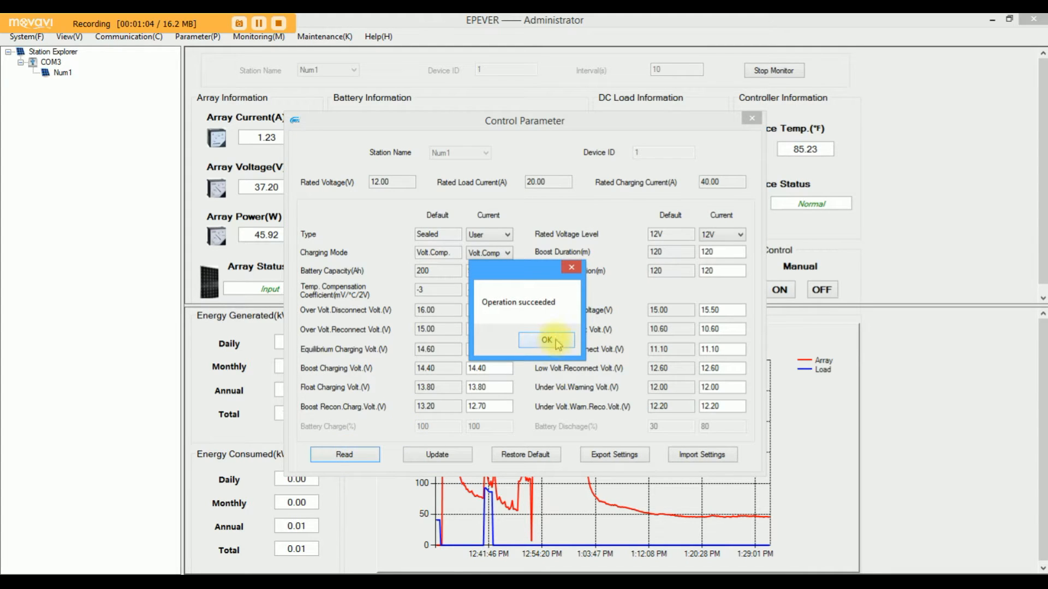
pyautogui.click(546, 340)
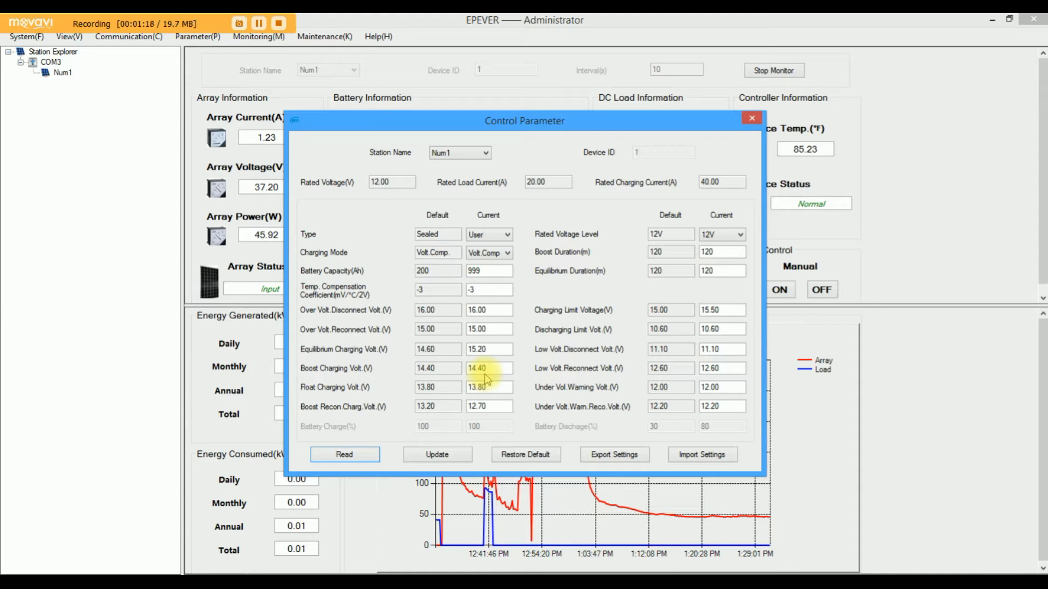
pyautogui.click(487, 368)
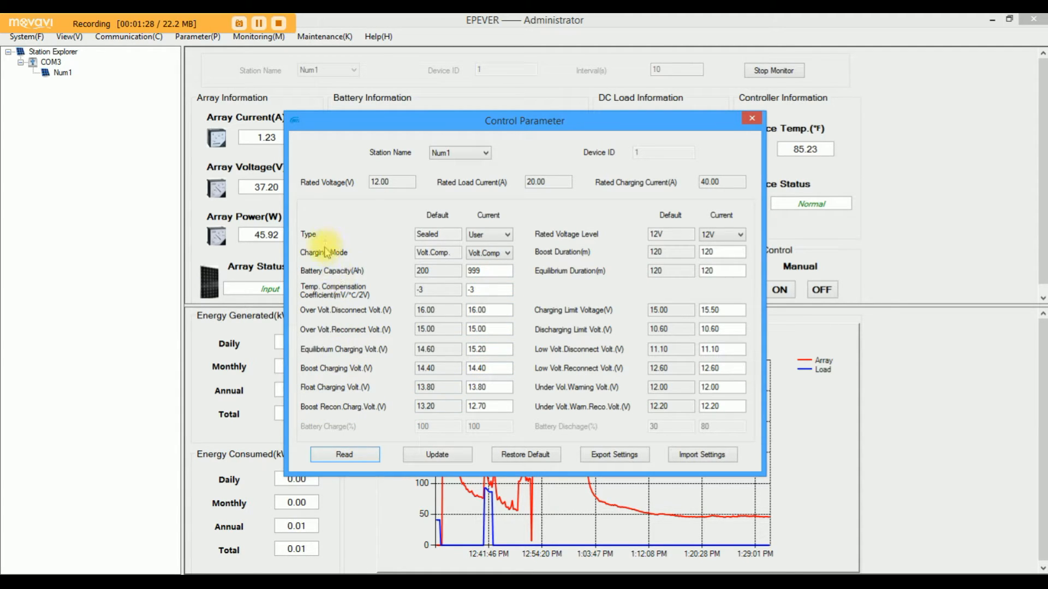
pyautogui.moveTo(354, 361)
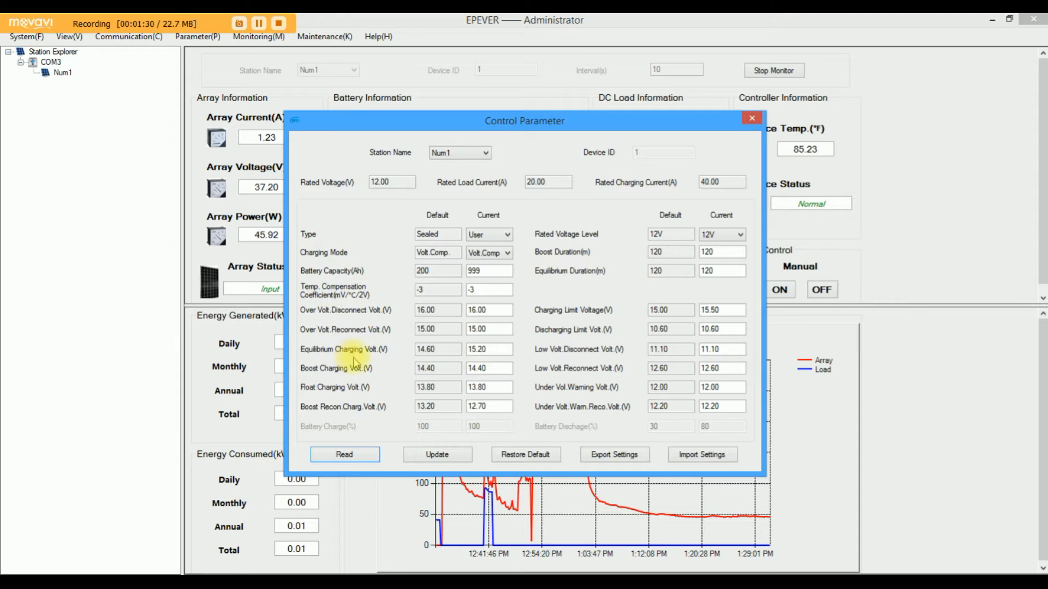
pyautogui.moveTo(506, 402)
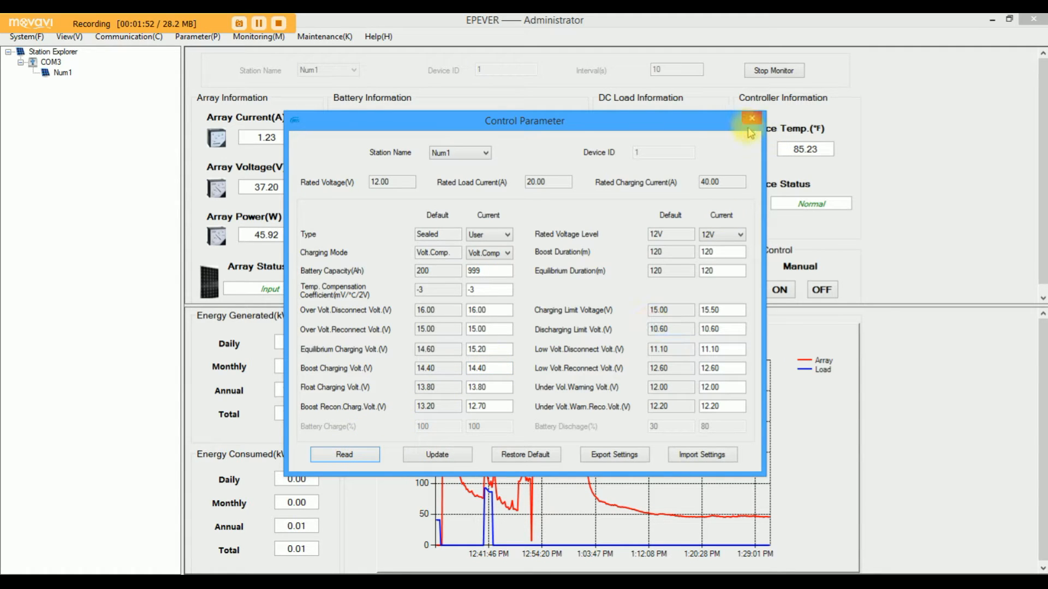
# Close the Control Parameter dialog to return to the dashboard at 89% battery in boost charge.
pyautogui.click(751, 119)
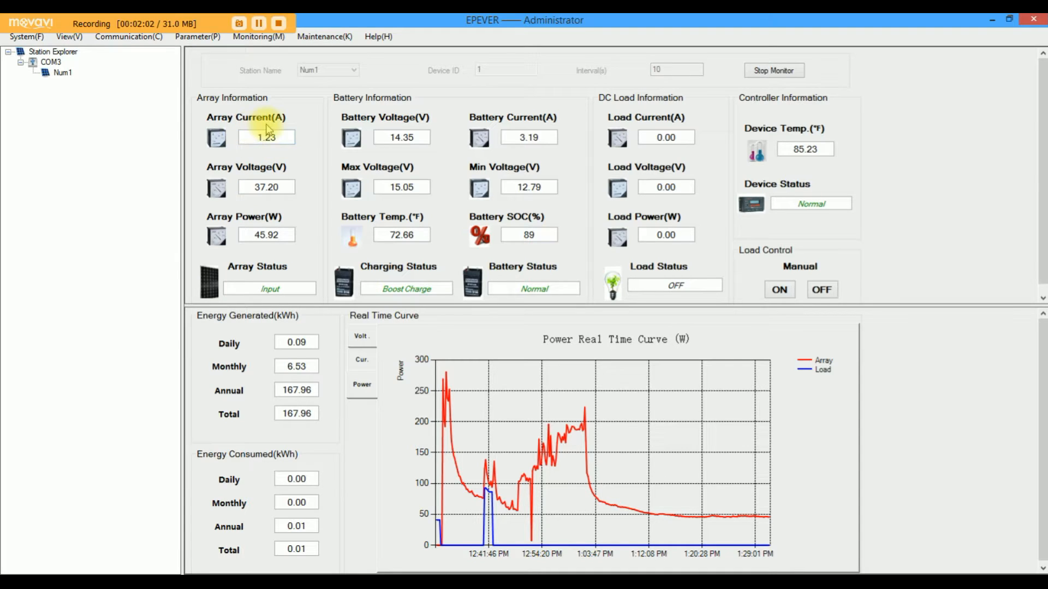
pyautogui.moveTo(259, 203)
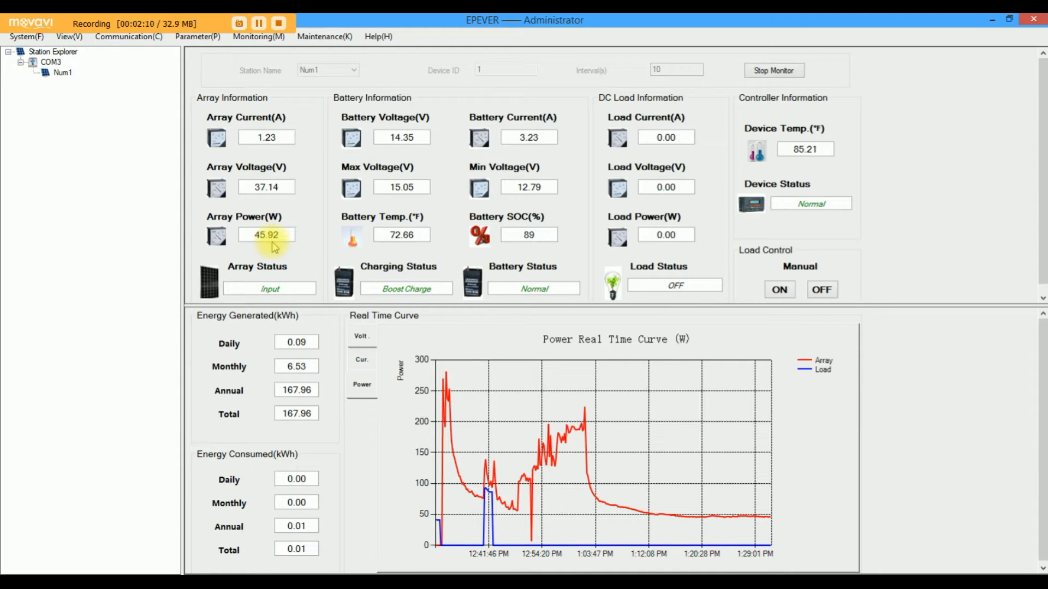
pyautogui.moveTo(408, 149)
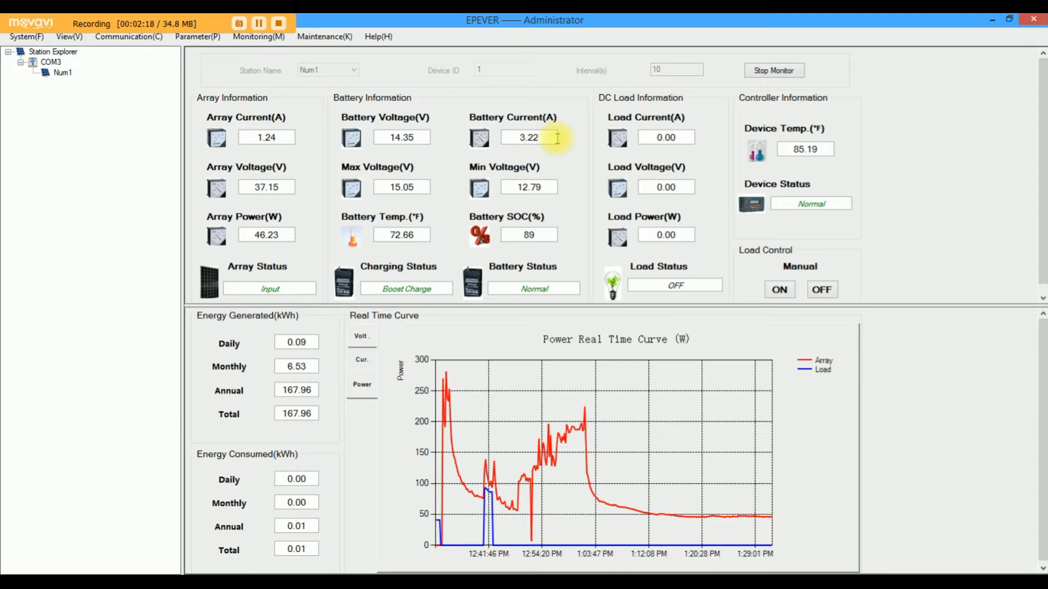
pyautogui.moveTo(401, 137)
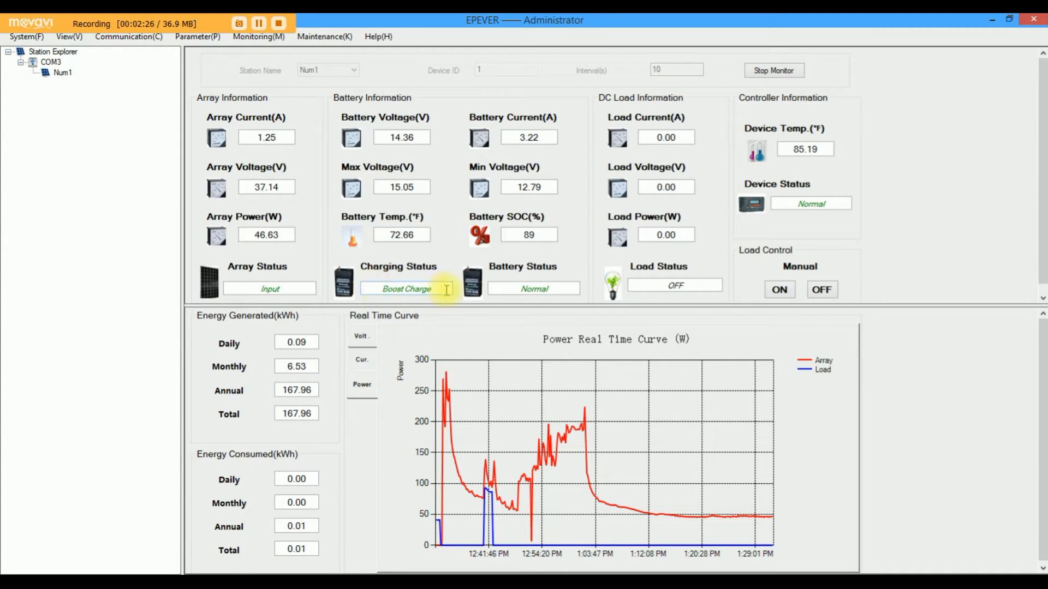
pyautogui.moveTo(674, 284)
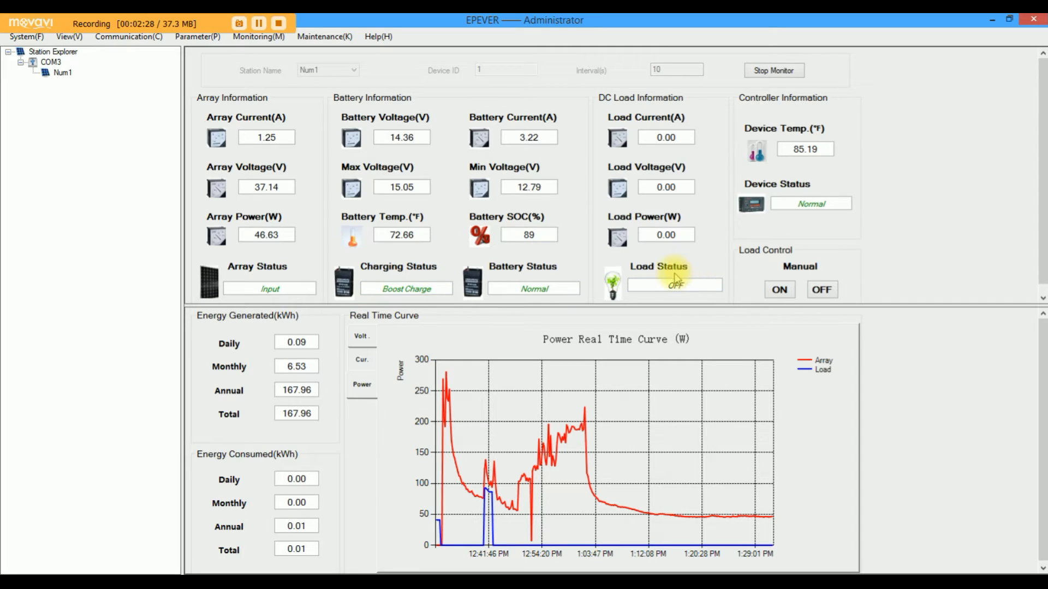
pyautogui.moveTo(673, 288)
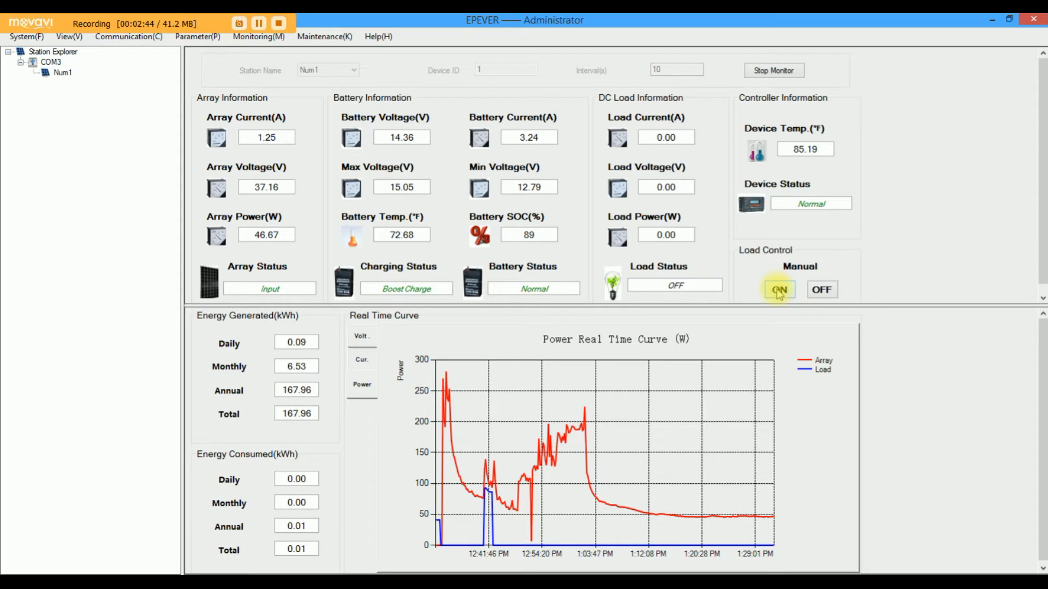
# Try switching the DC load on three times while it stays OFF at 0 W.
pyautogui.click(779, 289)
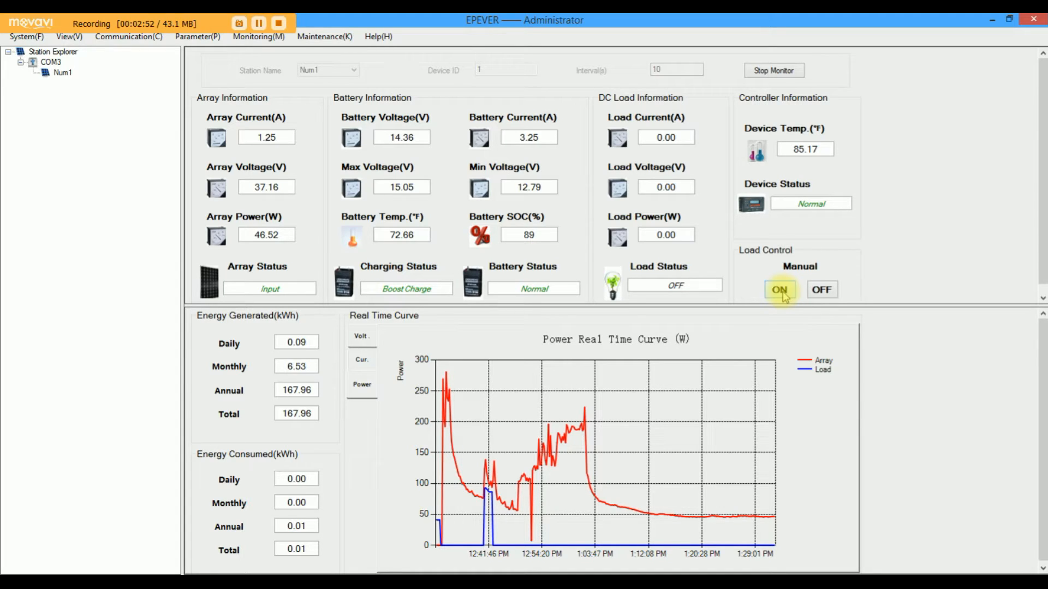
pyautogui.moveTo(762, 366)
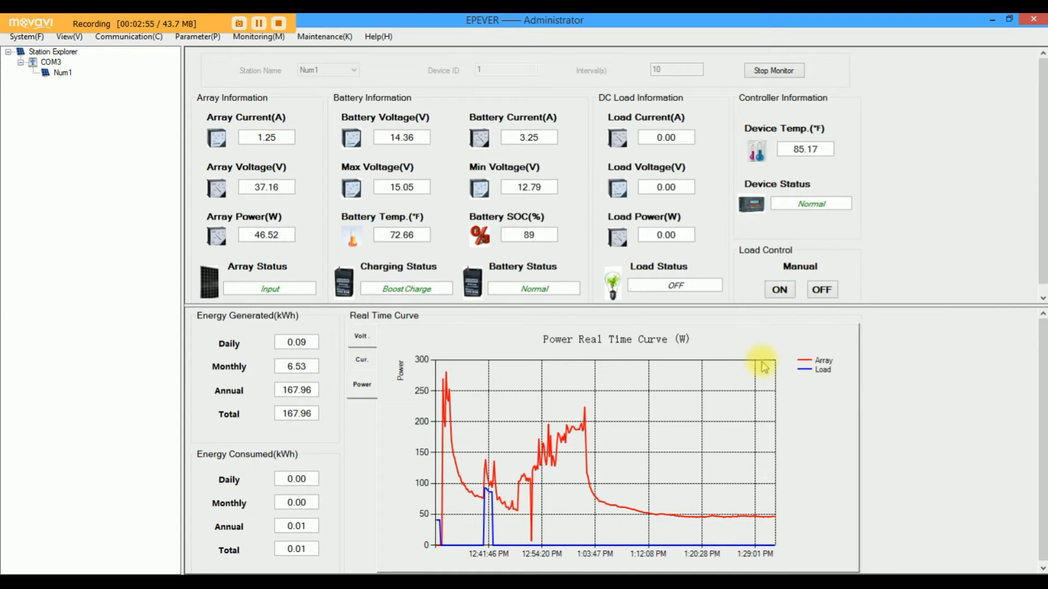
pyautogui.moveTo(768, 523)
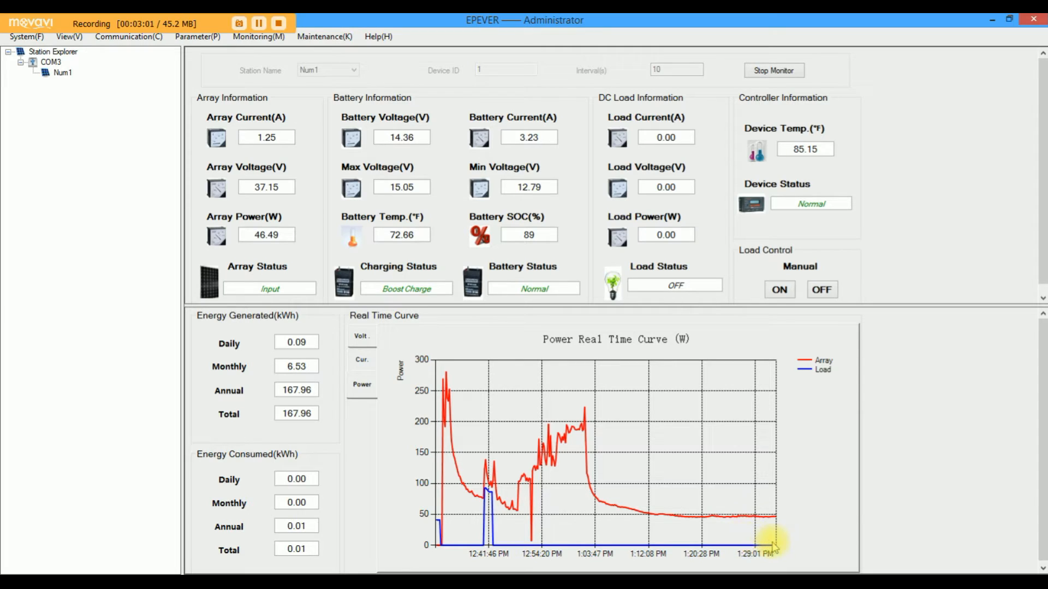
pyautogui.moveTo(705, 538)
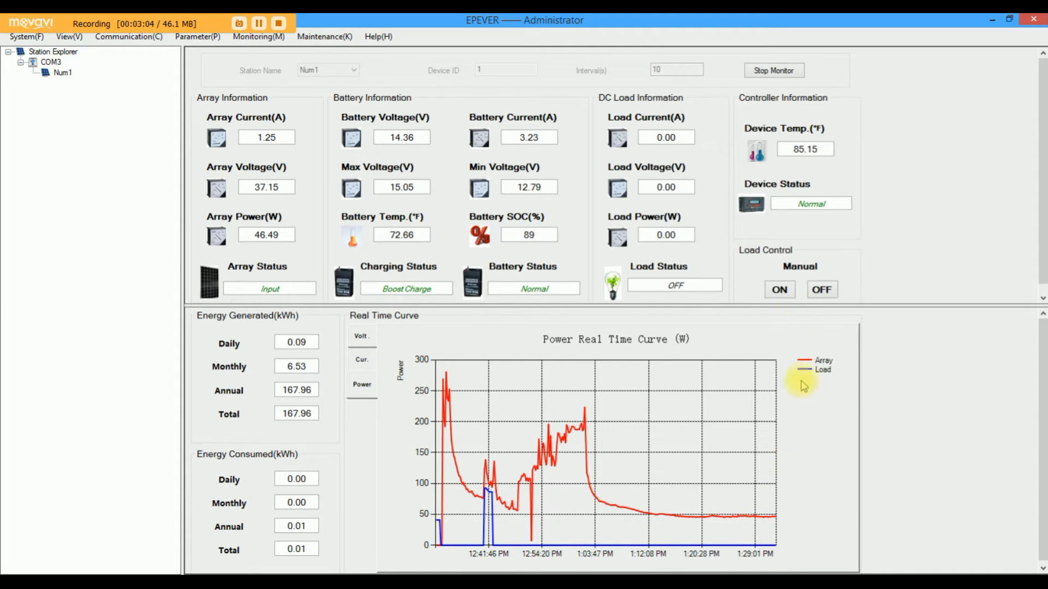
pyautogui.click(778, 289)
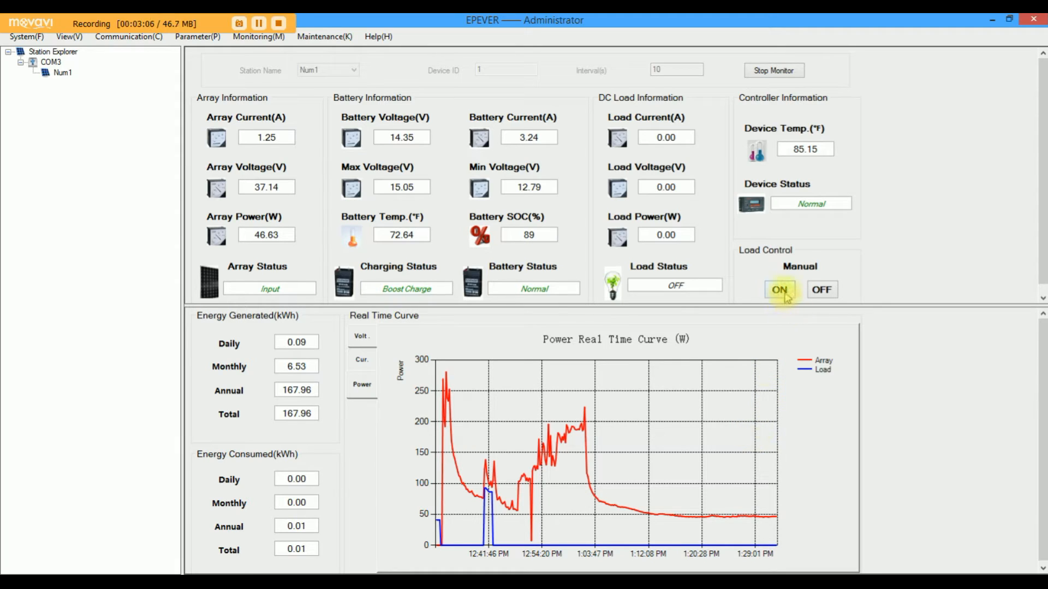
pyautogui.moveTo(512, 482)
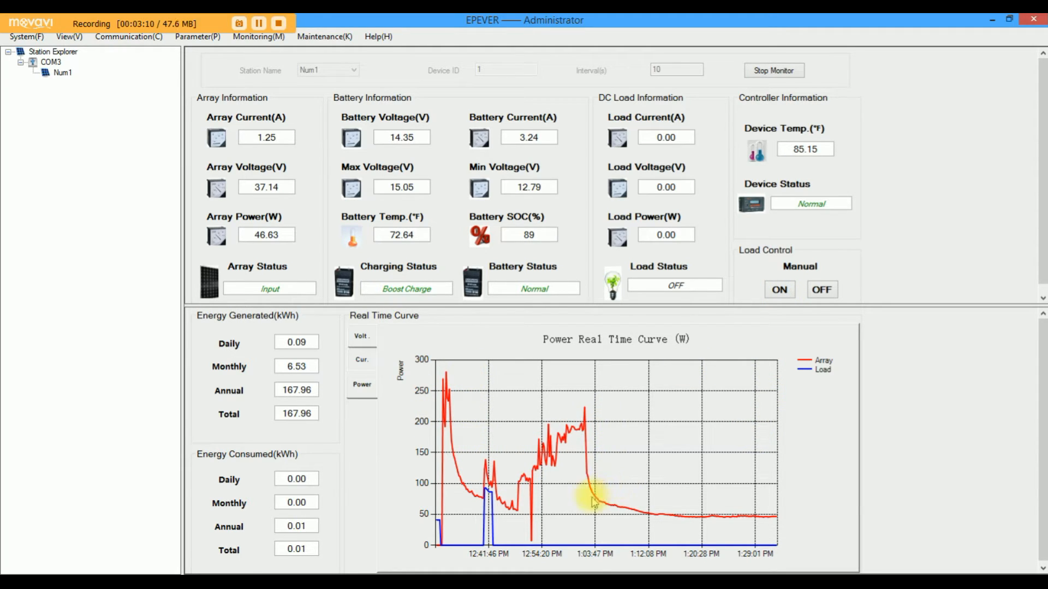
pyautogui.moveTo(767, 521)
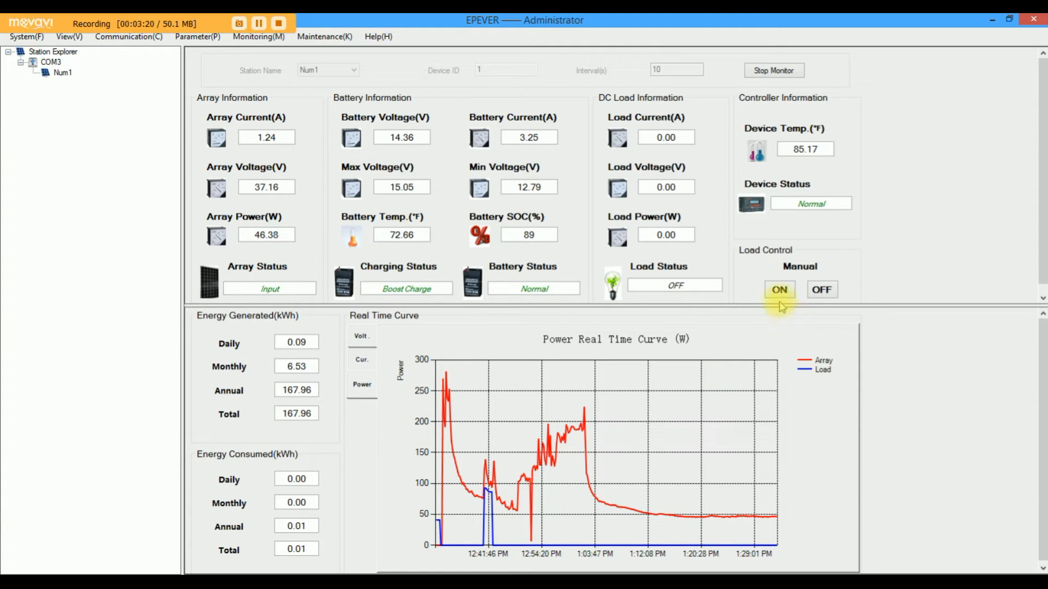
pyautogui.click(778, 289)
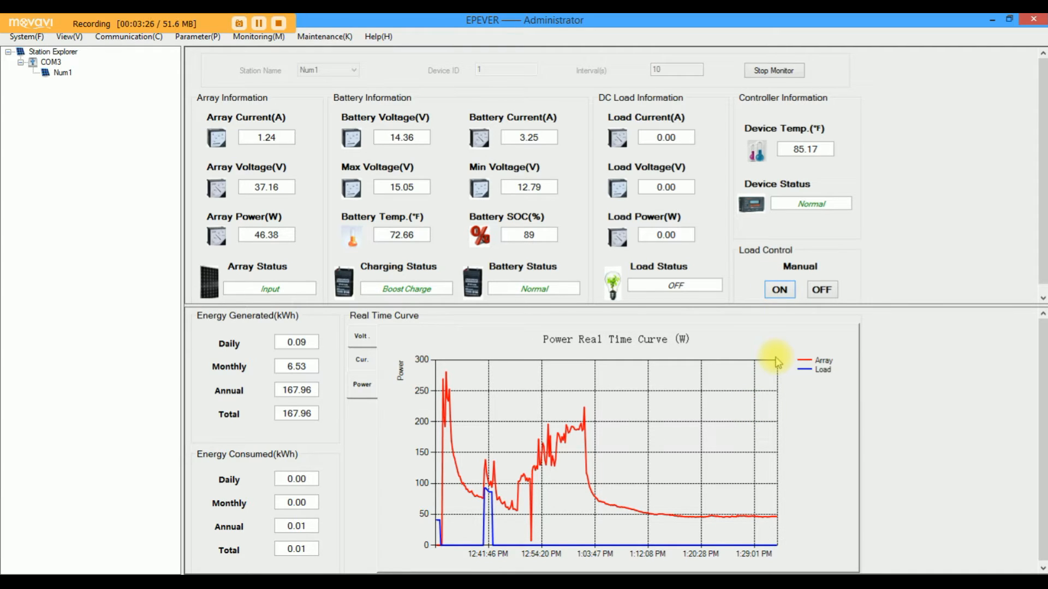
pyautogui.moveTo(692, 277)
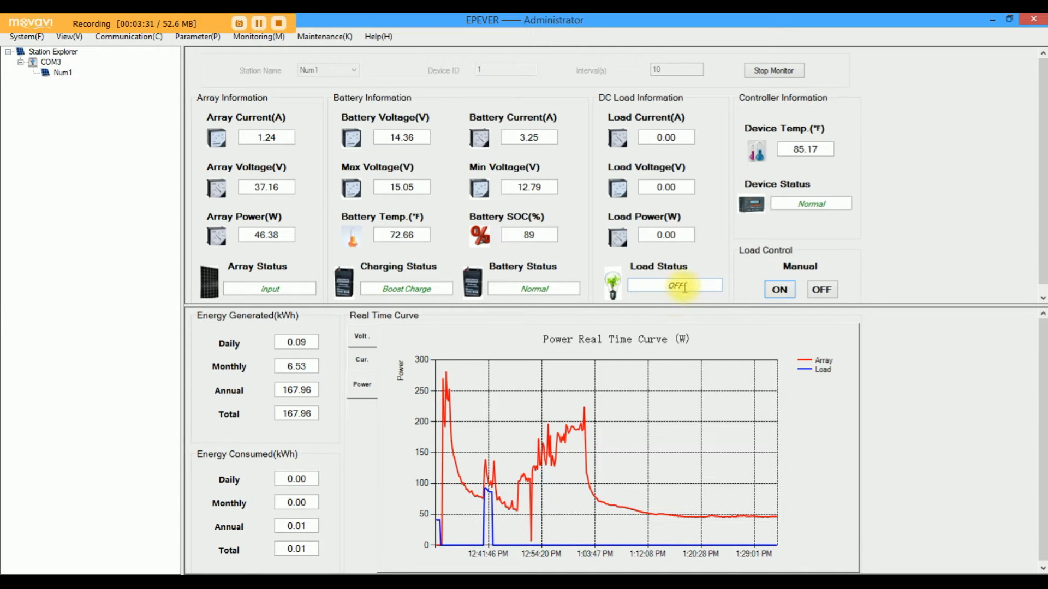
# Switch the DC load ON so it draws about 93 W and array power reaches 144.61 W.
pyautogui.click(779, 289)
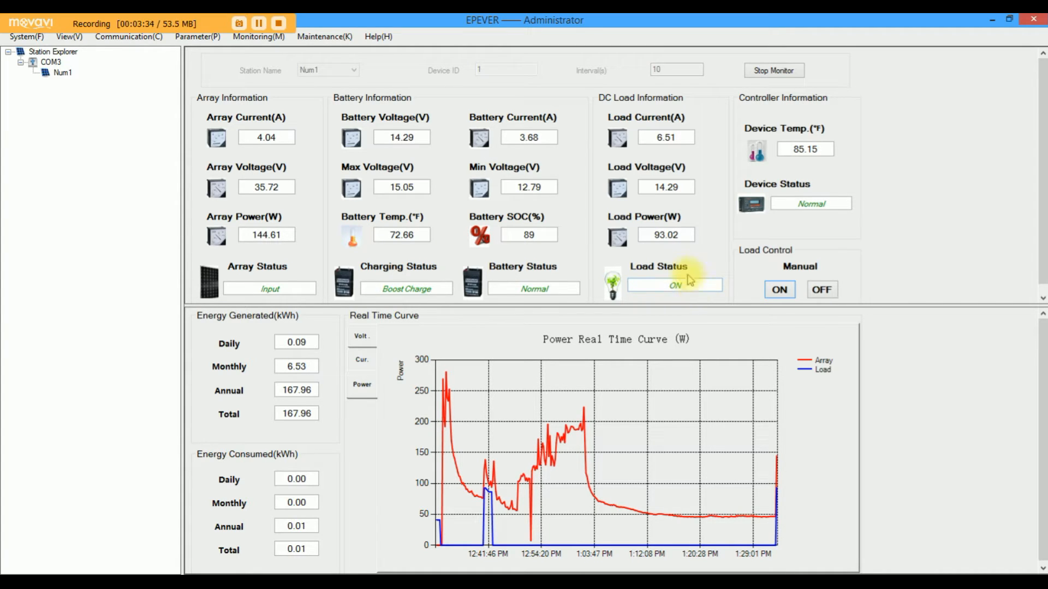
pyautogui.moveTo(658, 250)
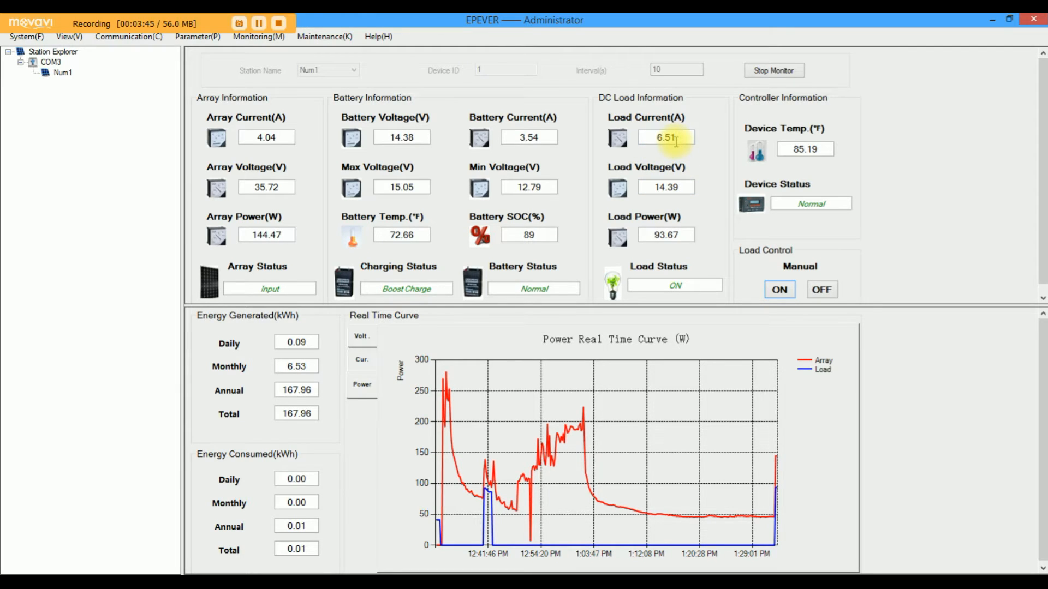
pyautogui.moveTo(633, 369)
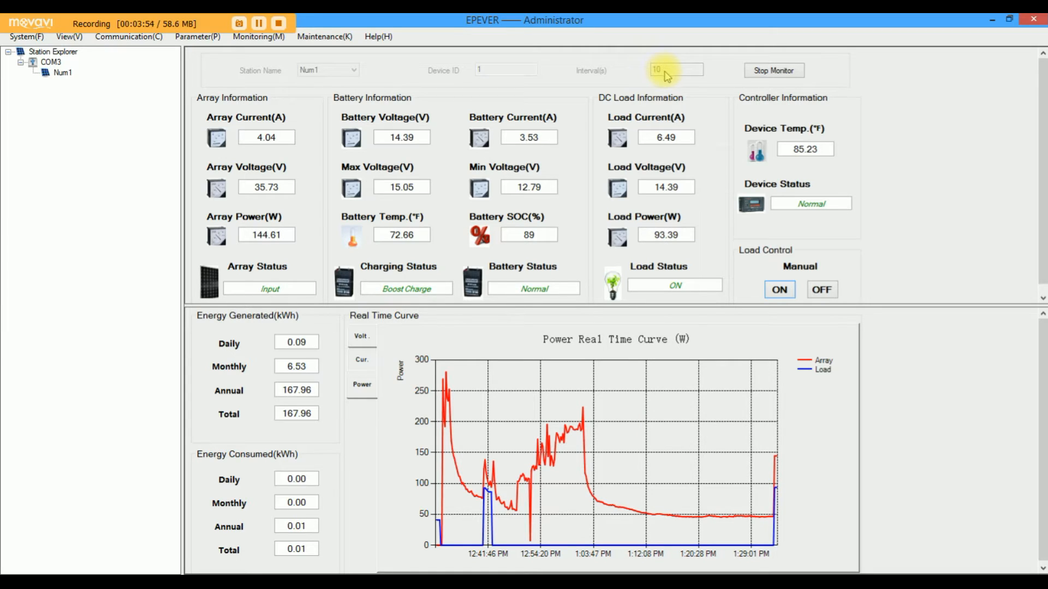
pyautogui.moveTo(662, 82)
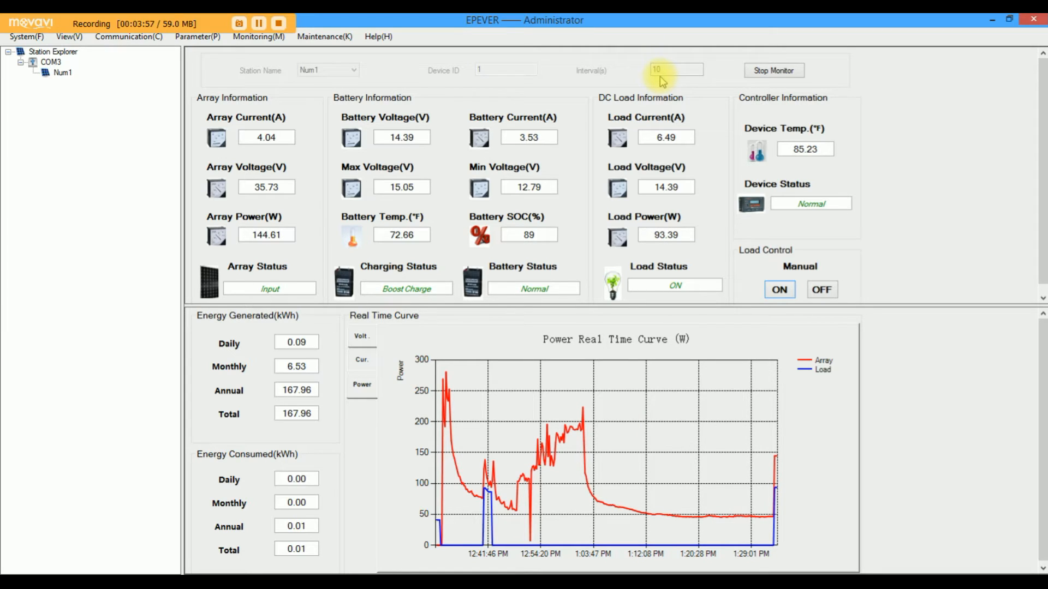
pyautogui.moveTo(708, 176)
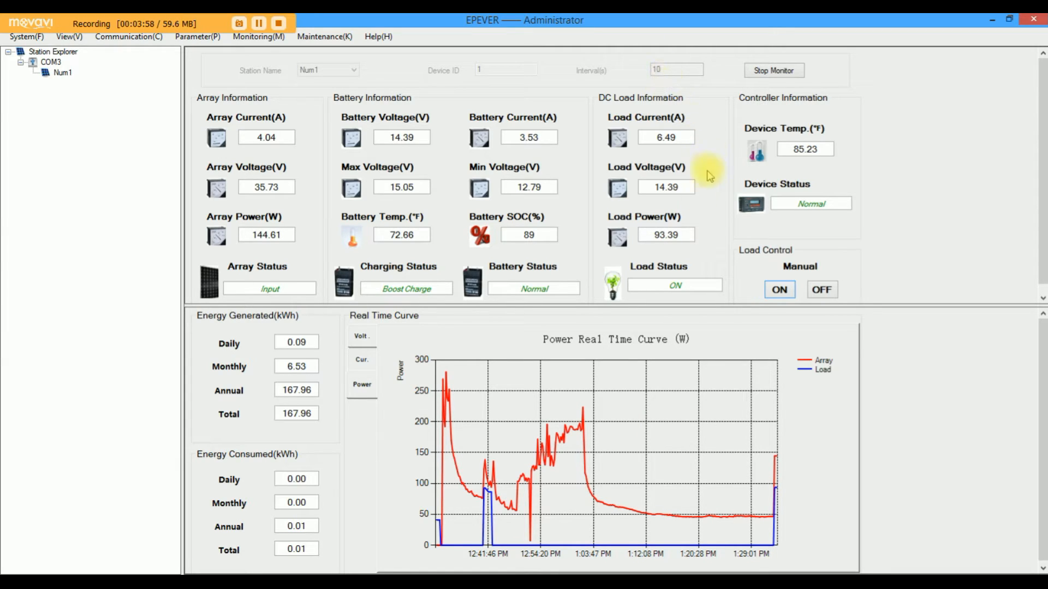
pyautogui.moveTo(775, 545)
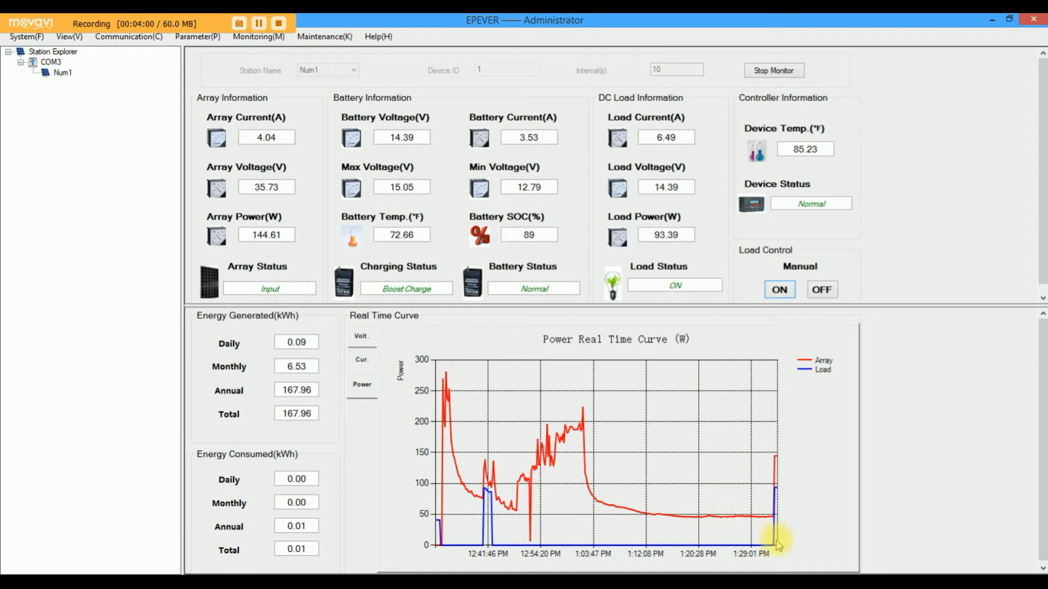
pyautogui.moveTo(673, 453)
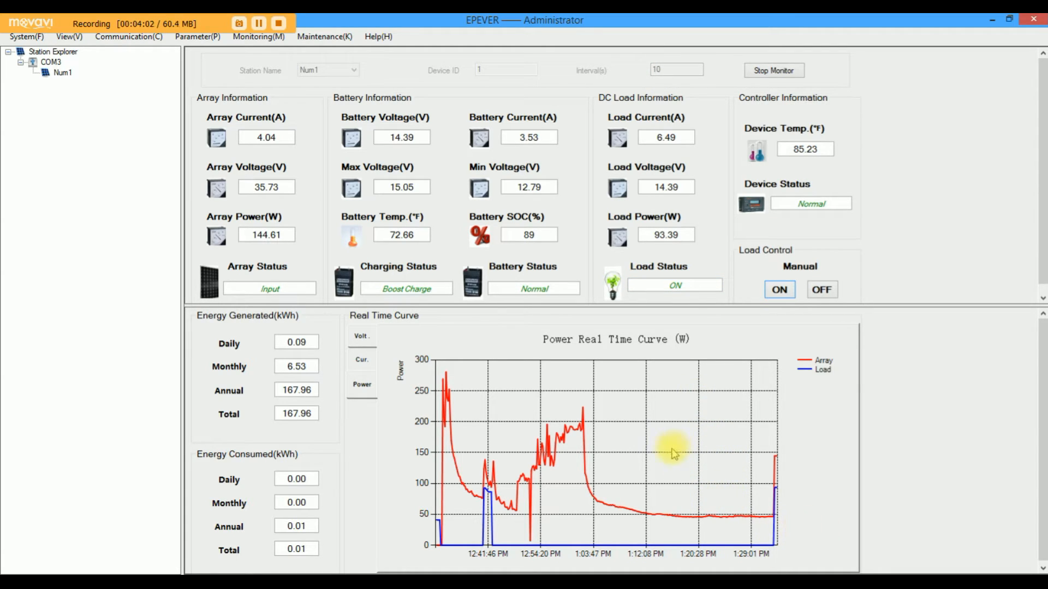
# Show the real-time curve in its own maximized window with the Power tab selected.
pyautogui.rightClick(671, 455)
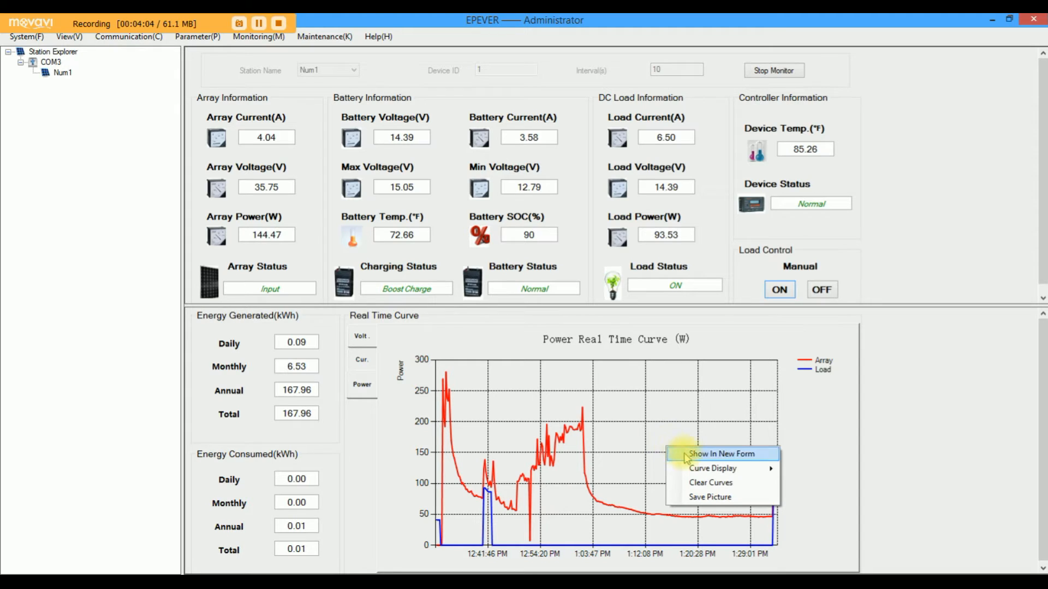
pyautogui.click(719, 453)
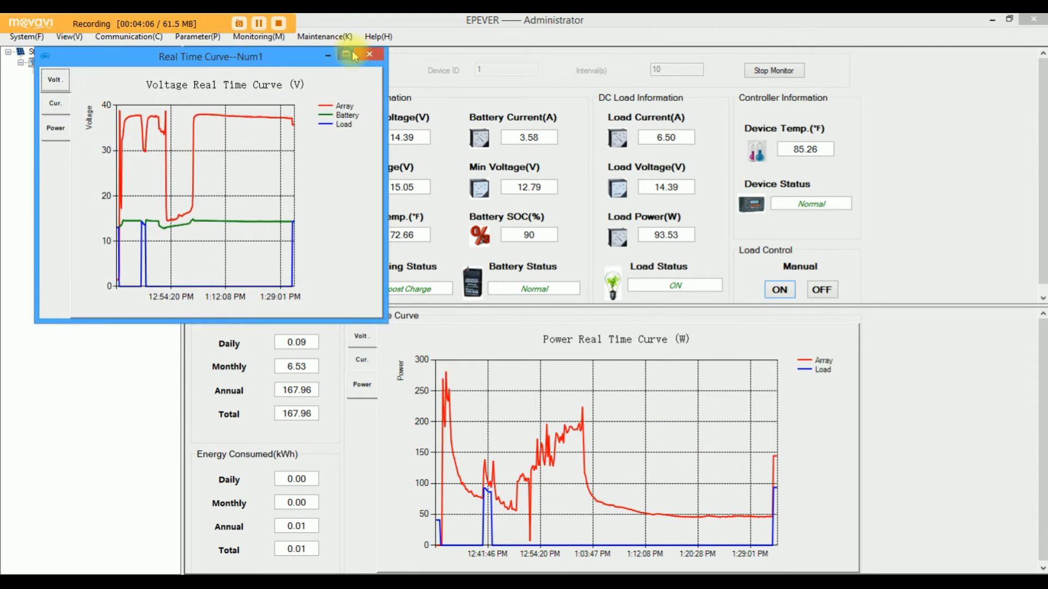
pyautogui.click(347, 54)
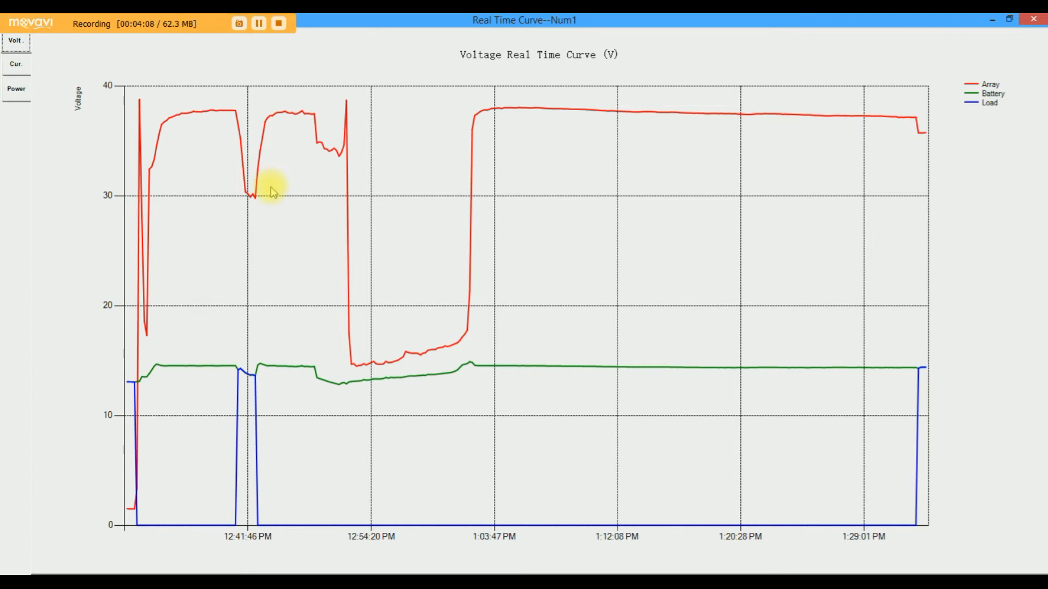
pyautogui.click(15, 89)
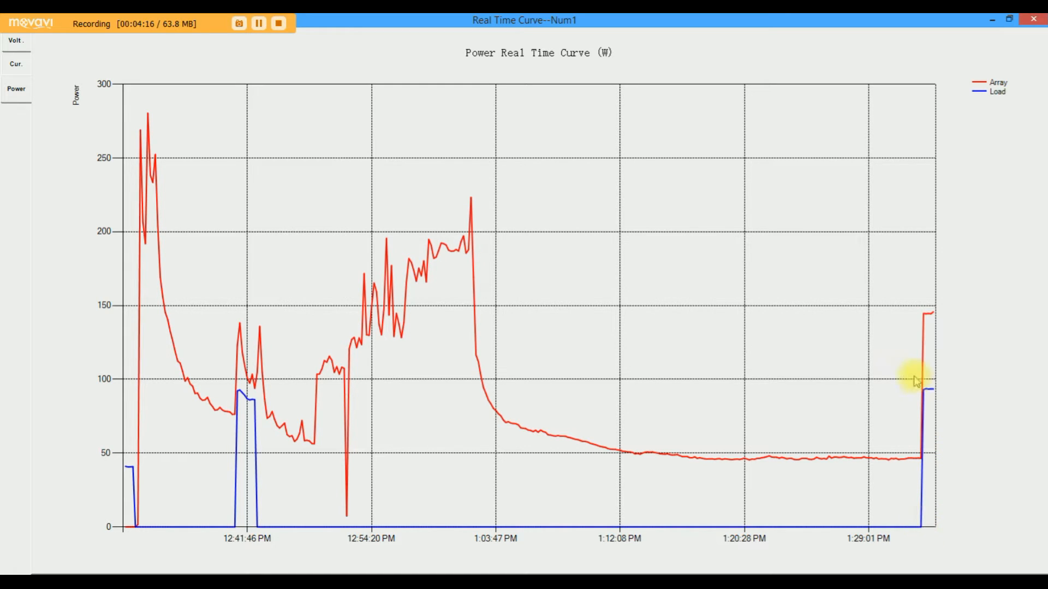
pyautogui.moveTo(919, 393)
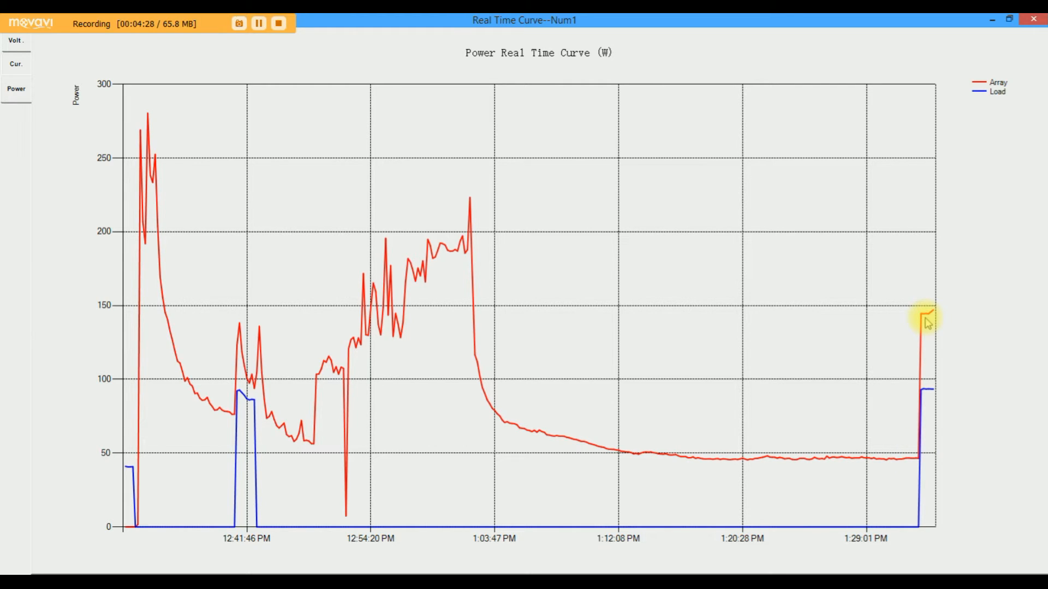
pyautogui.moveTo(989, 20)
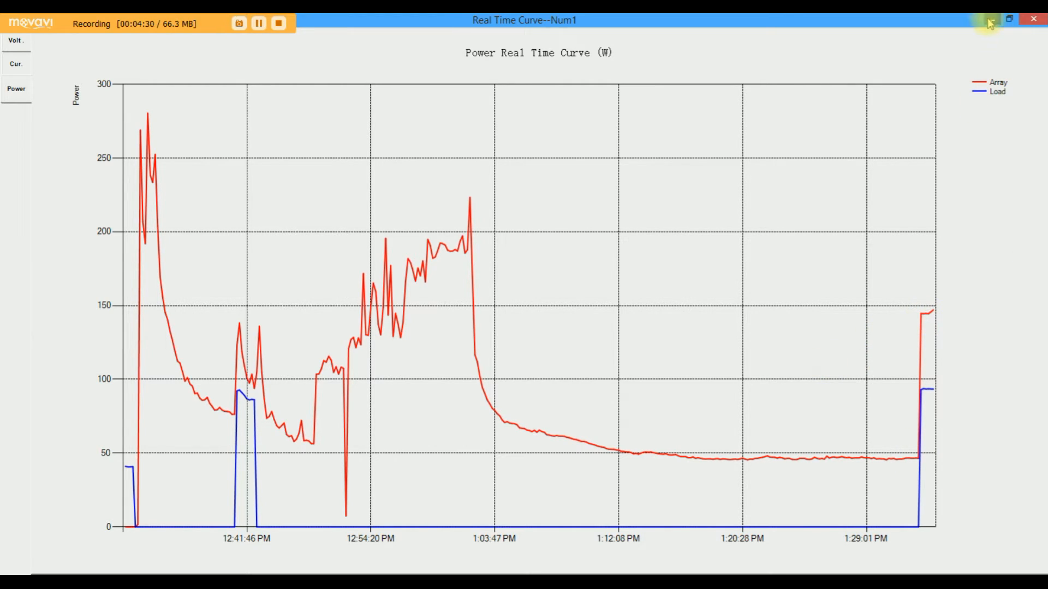
# Minimize the curve window; the dashboard shows array power 147.94 W and battery 91%.
pyautogui.click(989, 20)
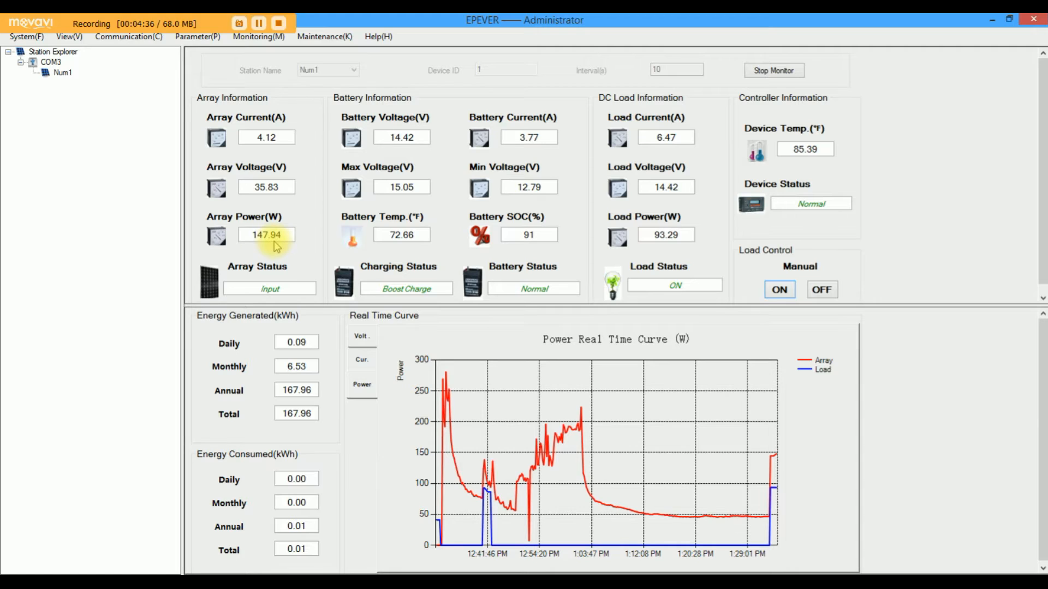
pyautogui.moveTo(762, 527)
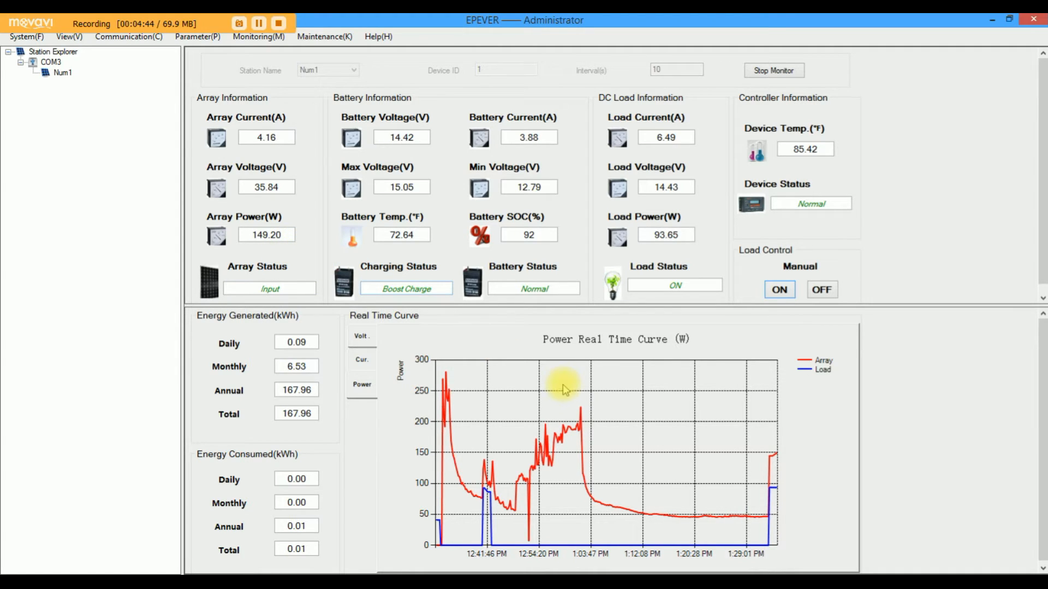
pyautogui.moveTo(779, 401)
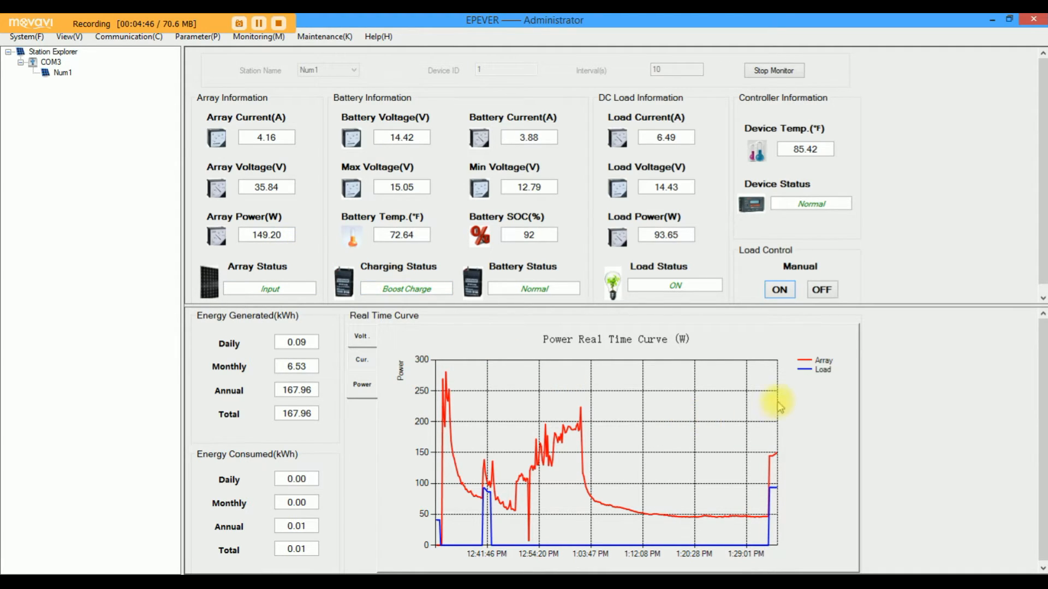
pyautogui.moveTo(854, 252)
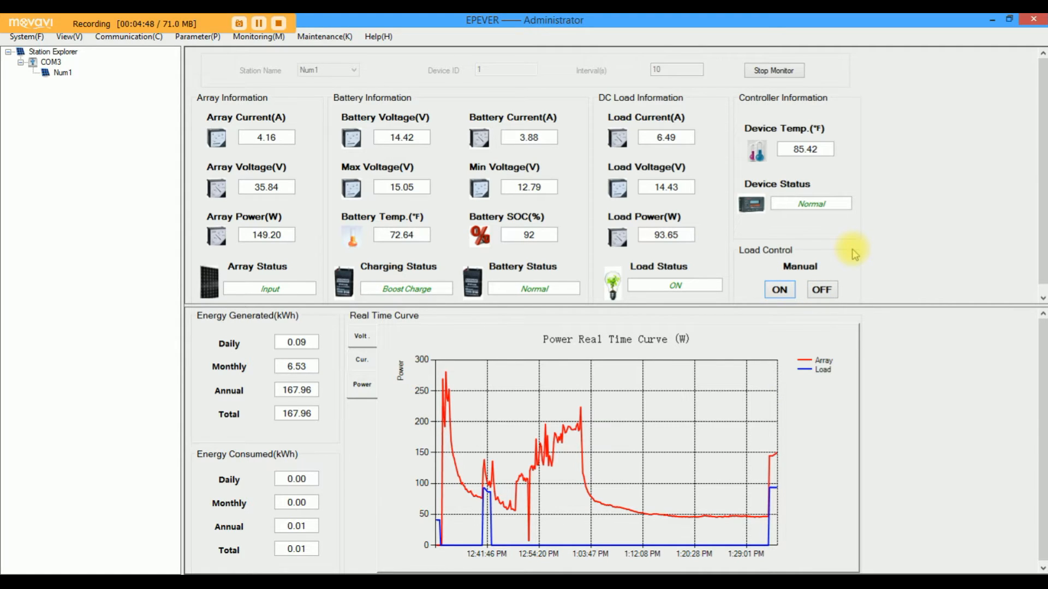
pyautogui.moveTo(699, 183)
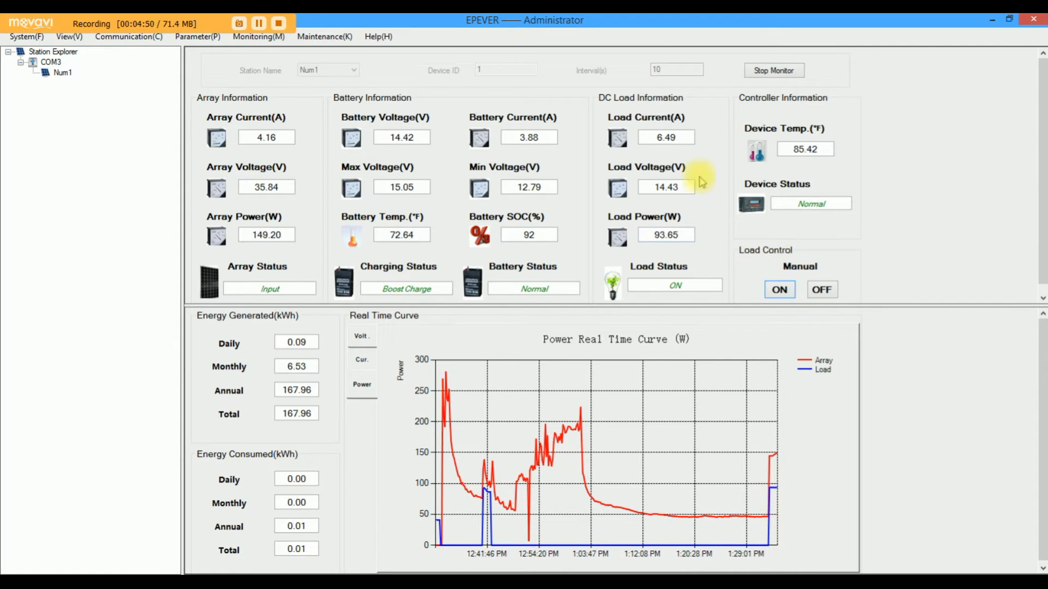
pyautogui.moveTo(735, 172)
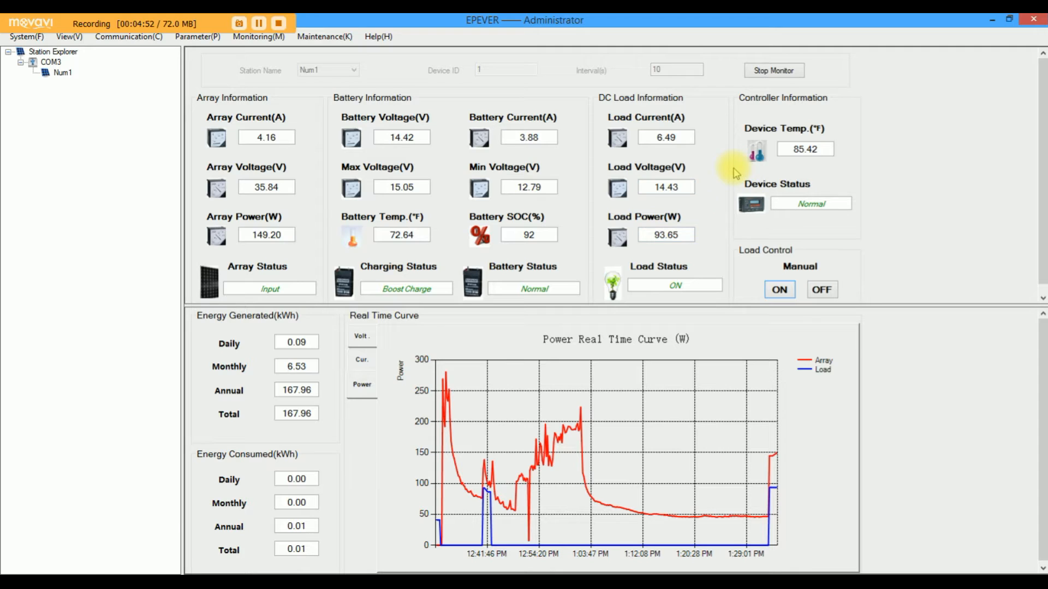
pyautogui.moveTo(681, 172)
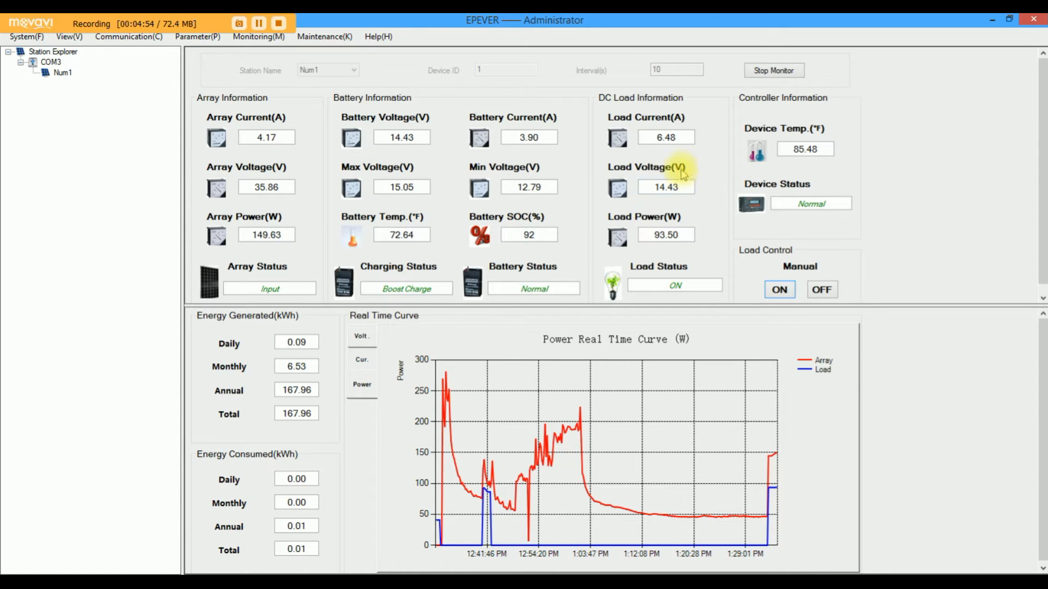
pyautogui.moveTo(666, 160)
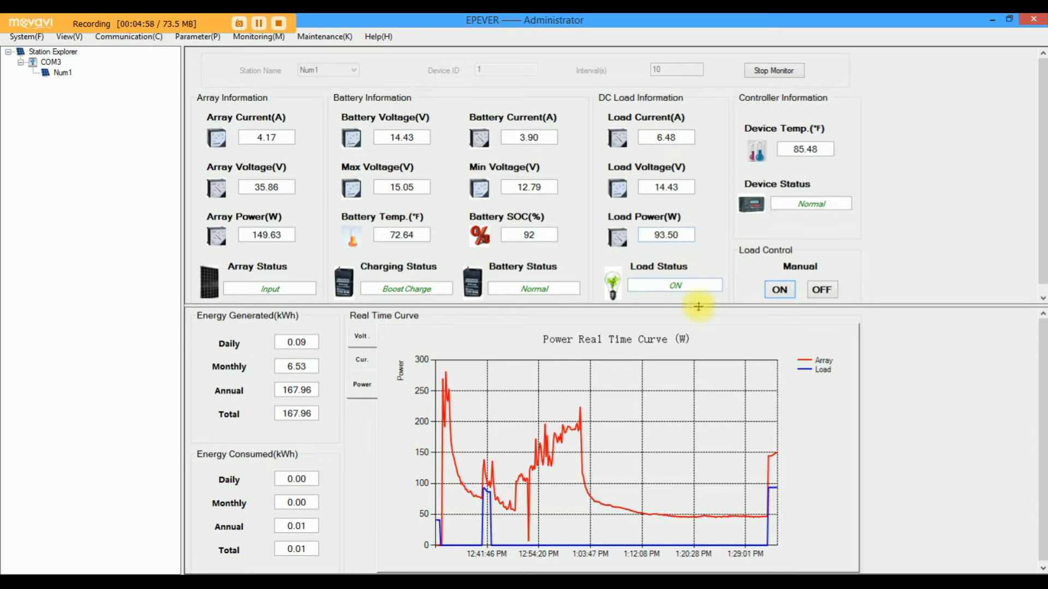
pyautogui.moveTo(649, 278)
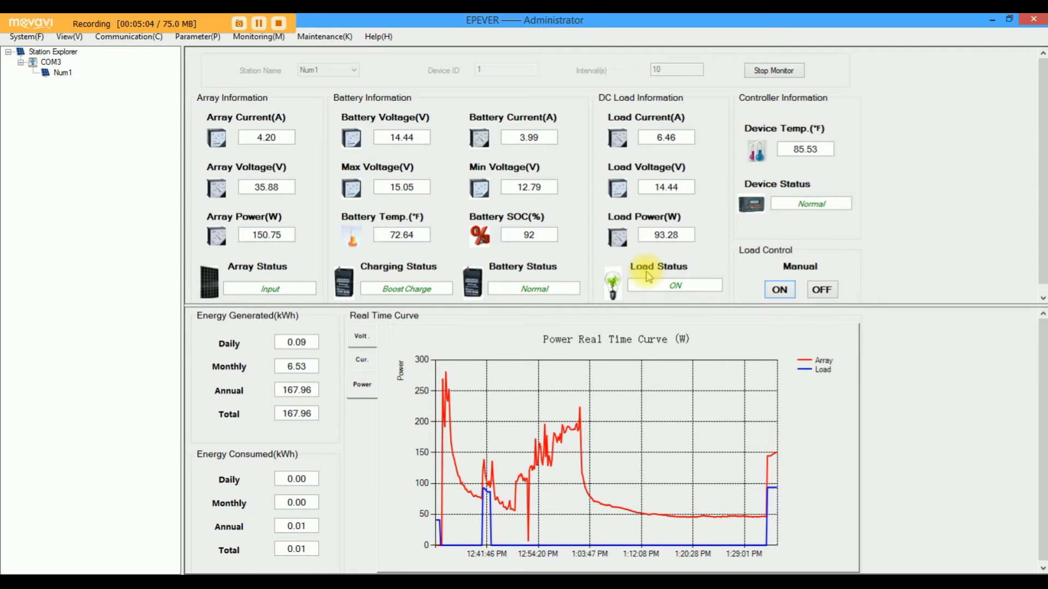
pyautogui.moveTo(730, 259)
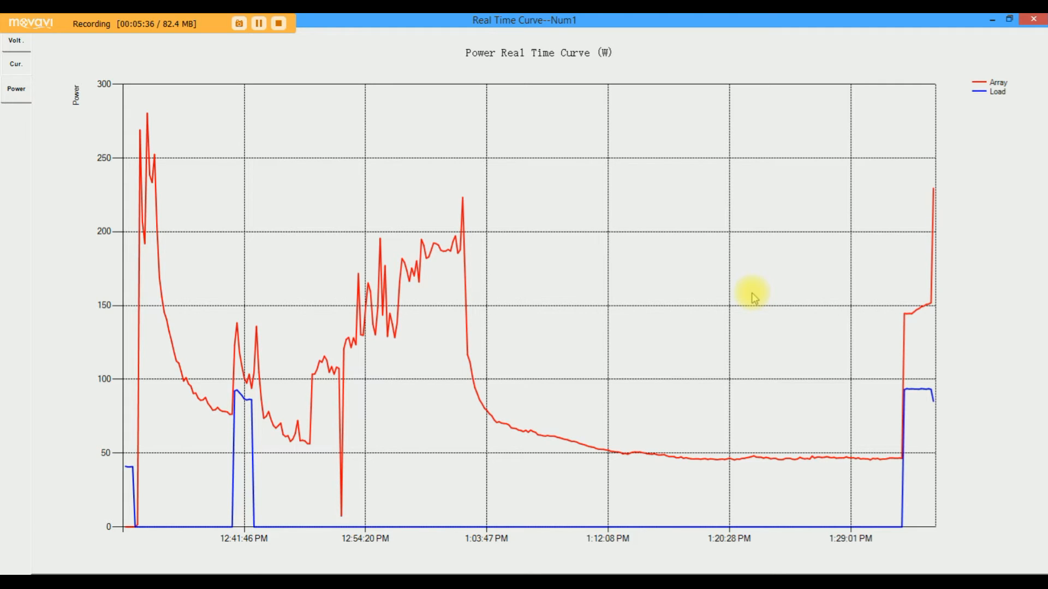
pyautogui.moveTo(936, 197)
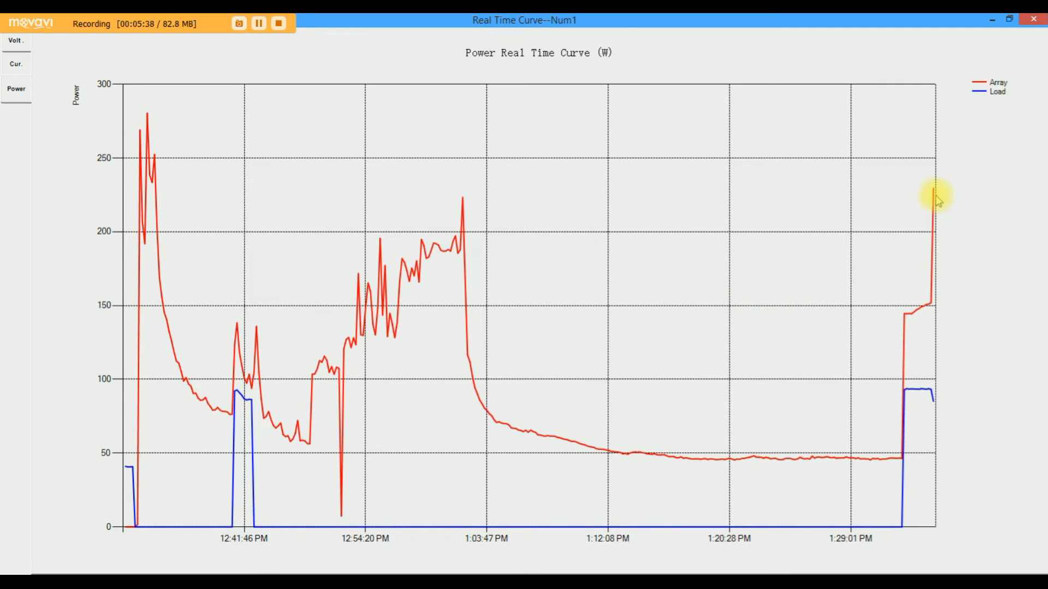
pyautogui.moveTo(785, 209)
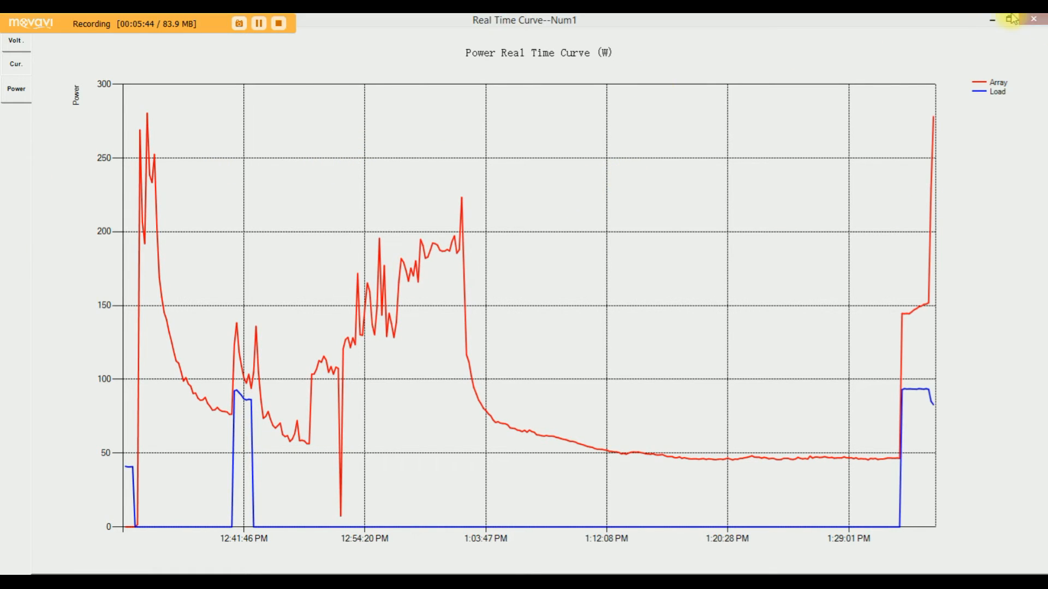
# Close the enlarged curve window to watch array power near 327 W in Boost Charge.
pyautogui.click(1012, 20)
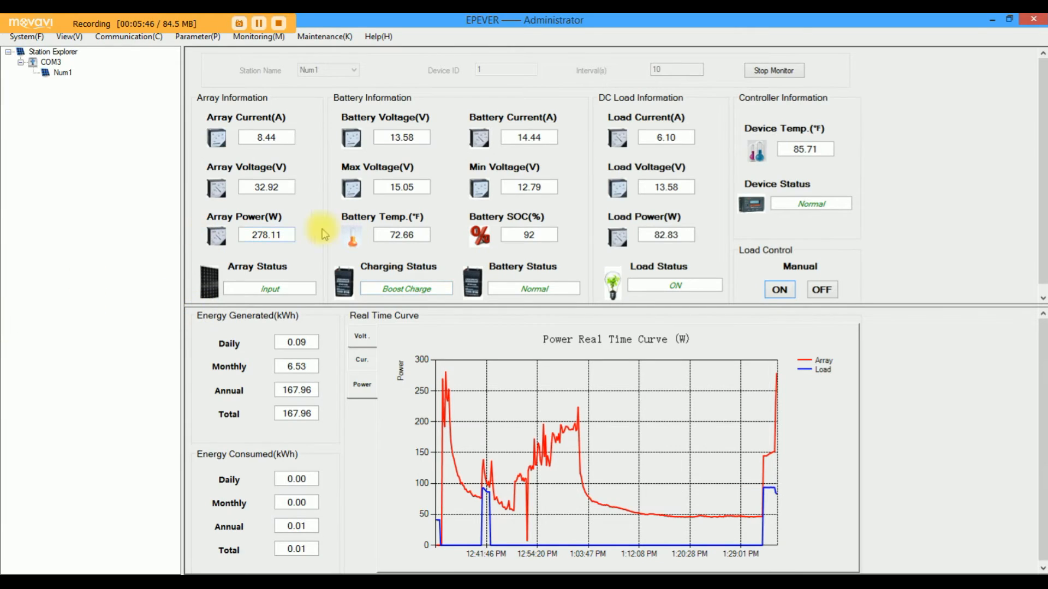
pyautogui.moveTo(274, 253)
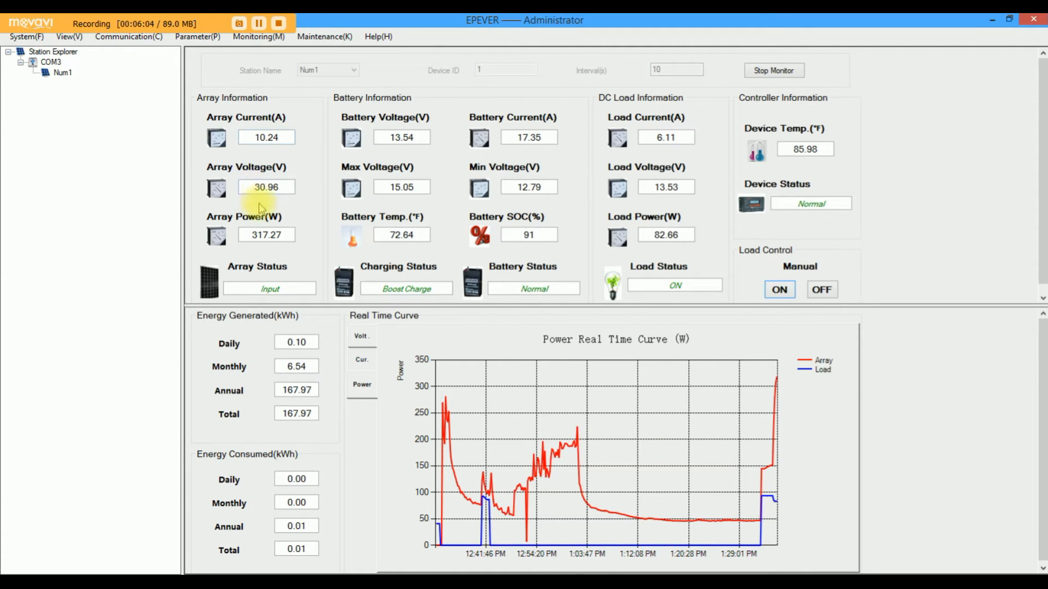
pyautogui.moveTo(511, 137)
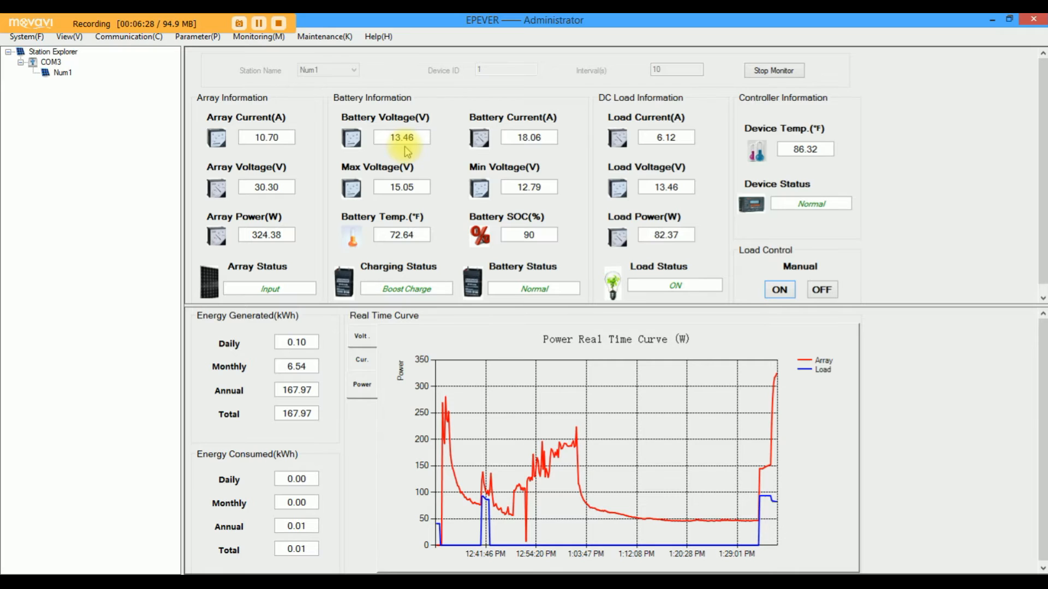
pyautogui.moveTo(270, 241)
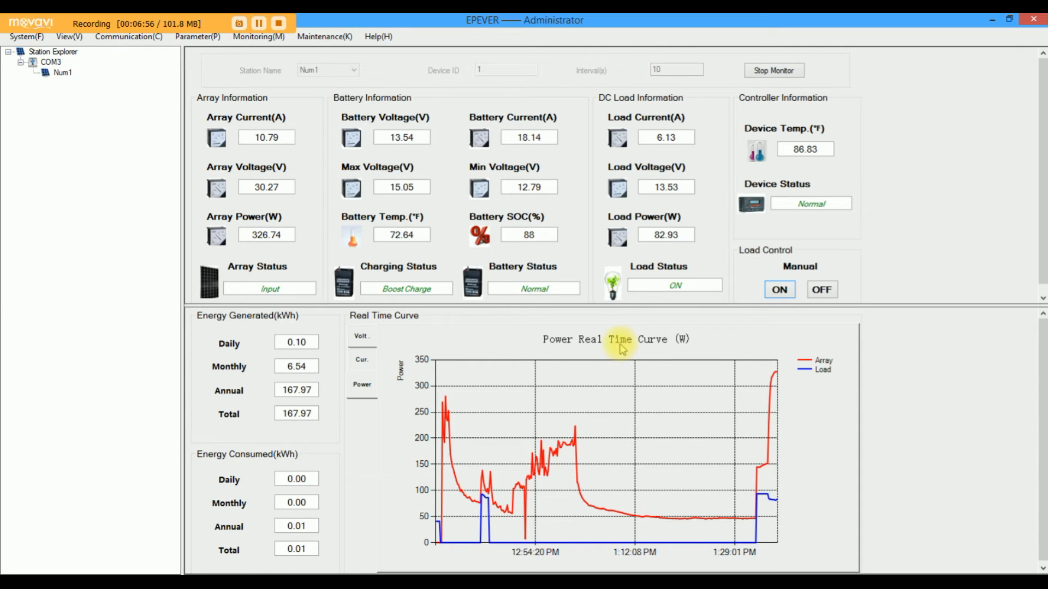
pyautogui.moveTo(337, 498)
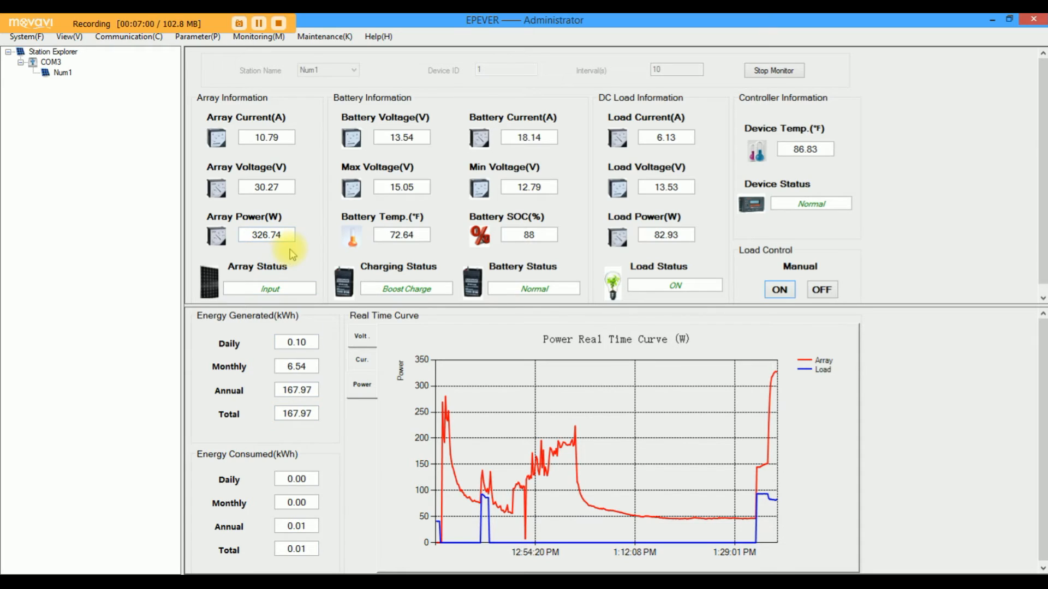
pyautogui.moveTo(528, 140)
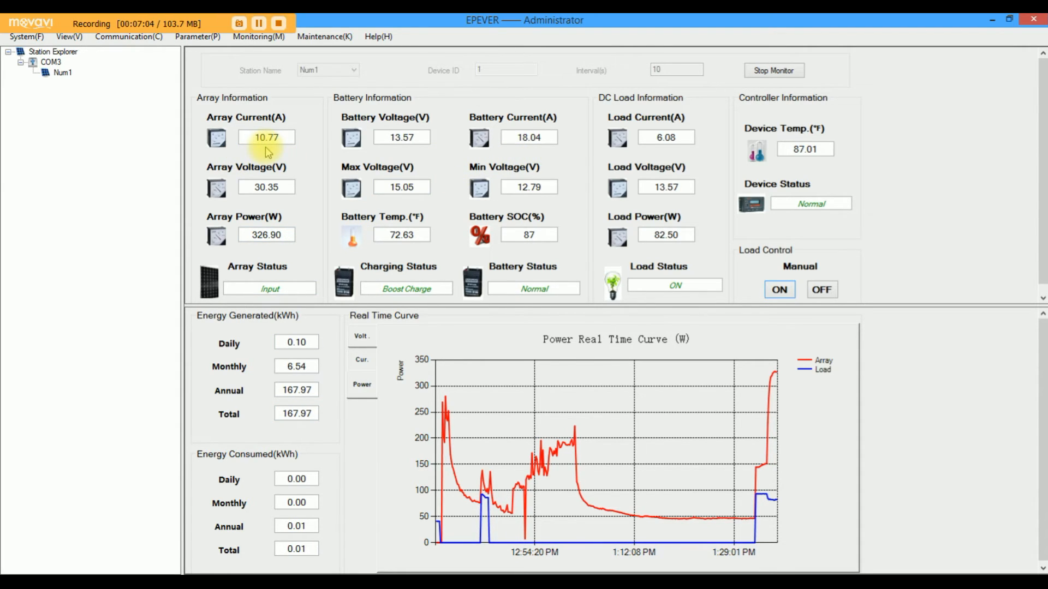
pyautogui.moveTo(712, 452)
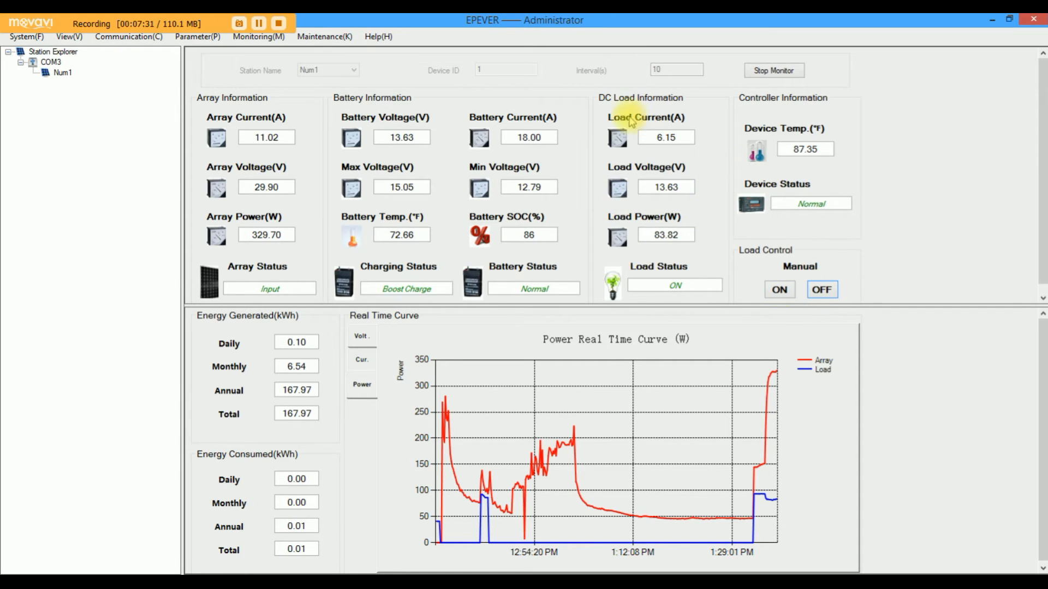
pyautogui.moveTo(401, 137)
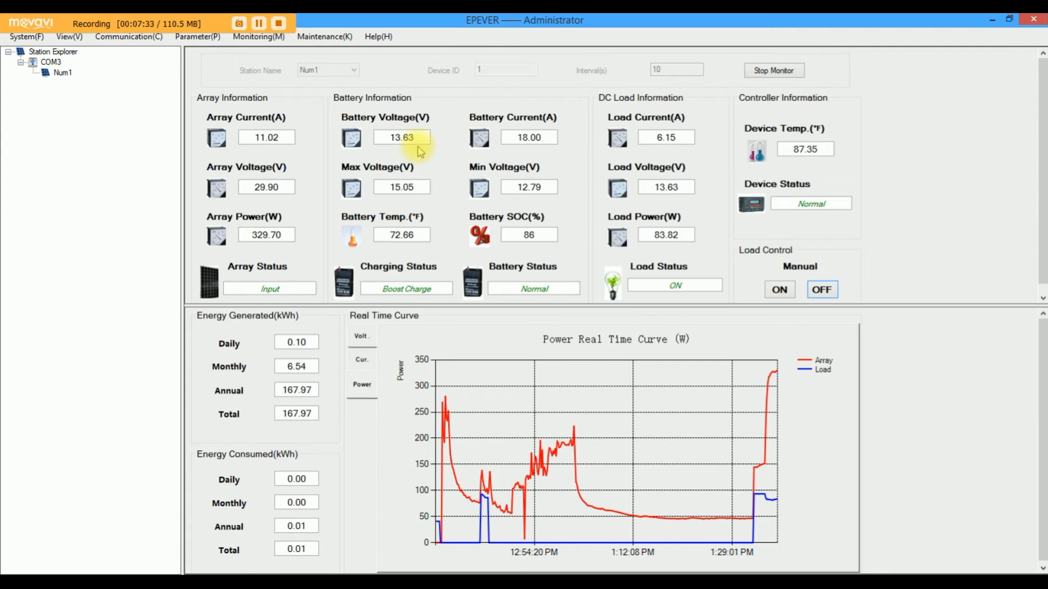
pyautogui.moveTo(494, 89)
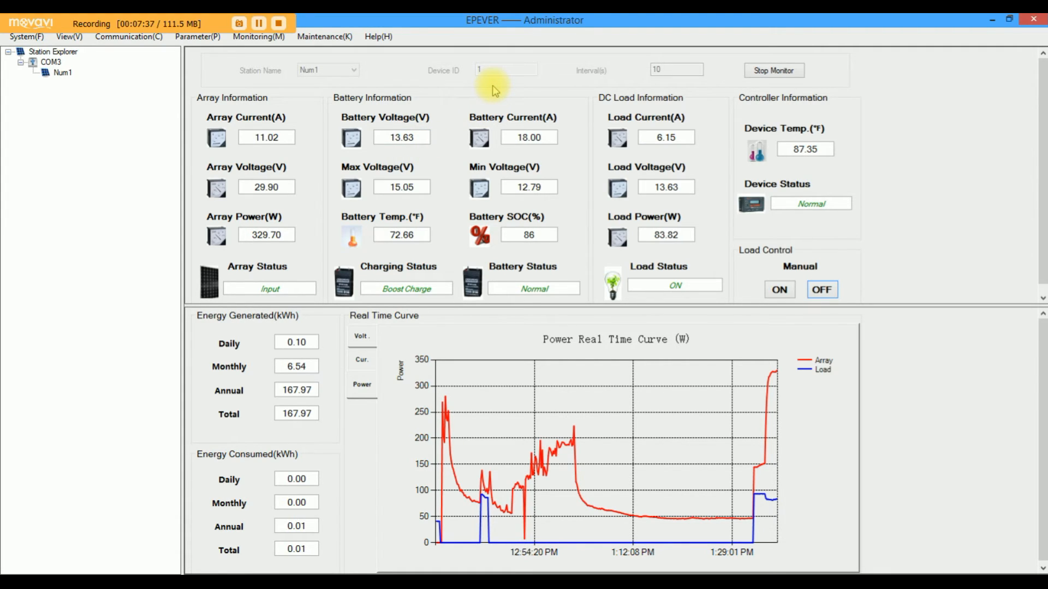
# Turn the DC load OFF so load power reads 0.00 W and battery current rises to 23.75 A.
pyautogui.click(821, 289)
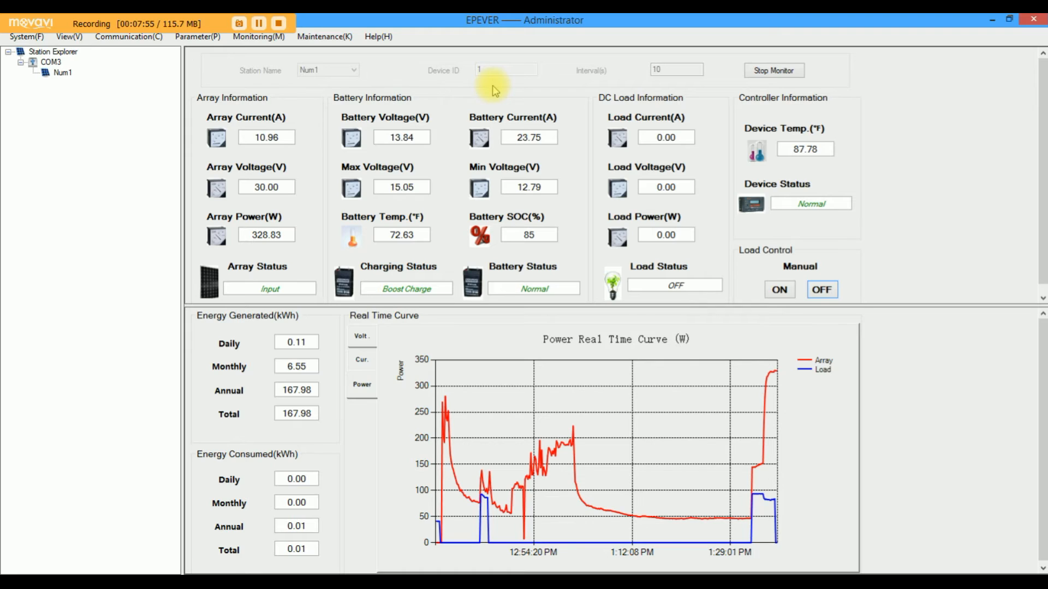
pyautogui.moveTo(565, 113)
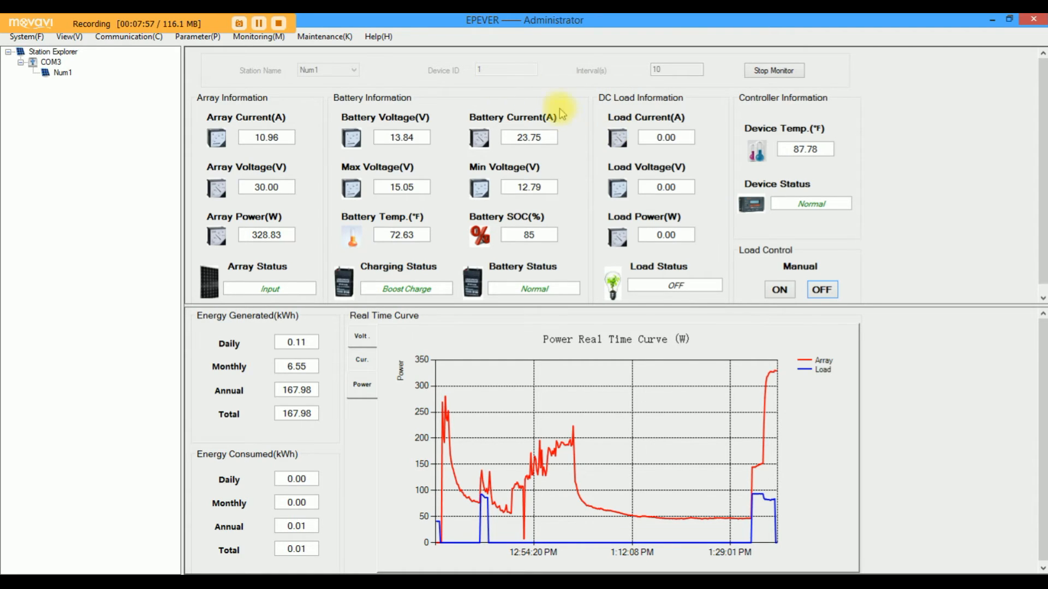
pyautogui.moveTo(556, 93)
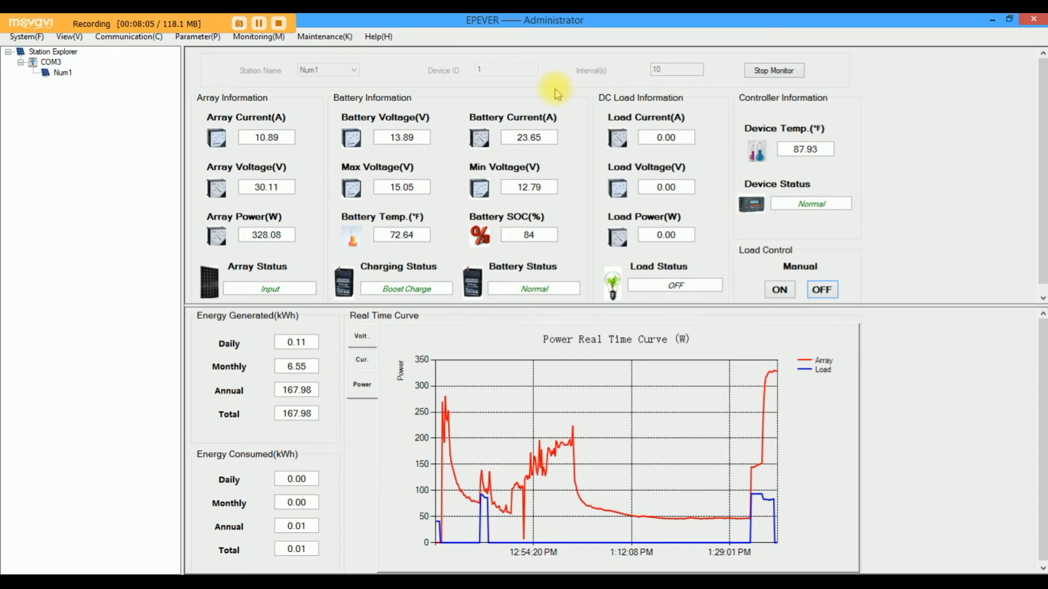
pyautogui.moveTo(548, 92)
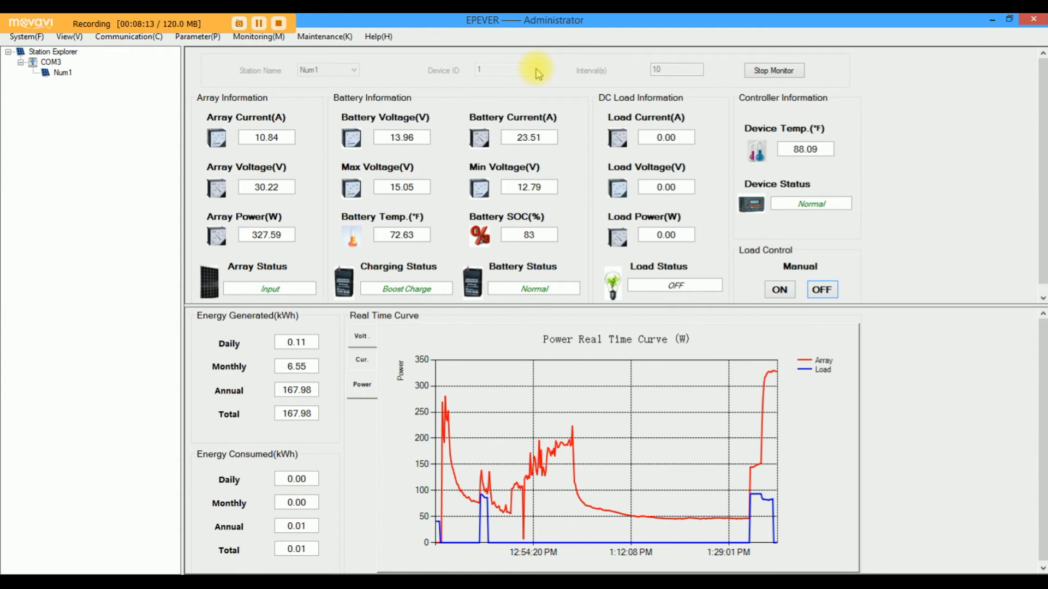
pyautogui.moveTo(537, 98)
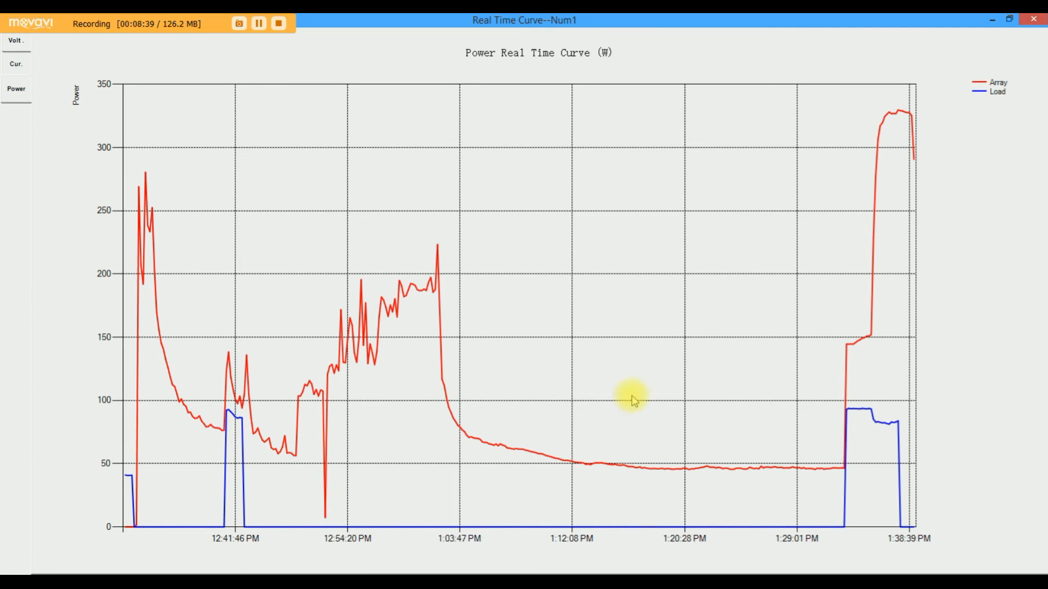
pyautogui.moveTo(906, 528)
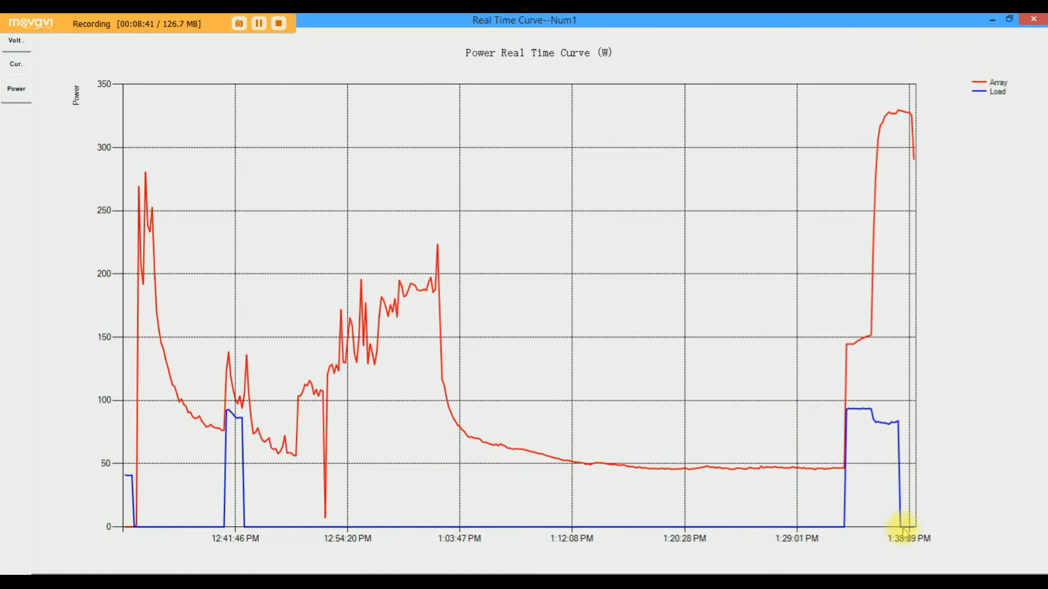
pyautogui.moveTo(775, 216)
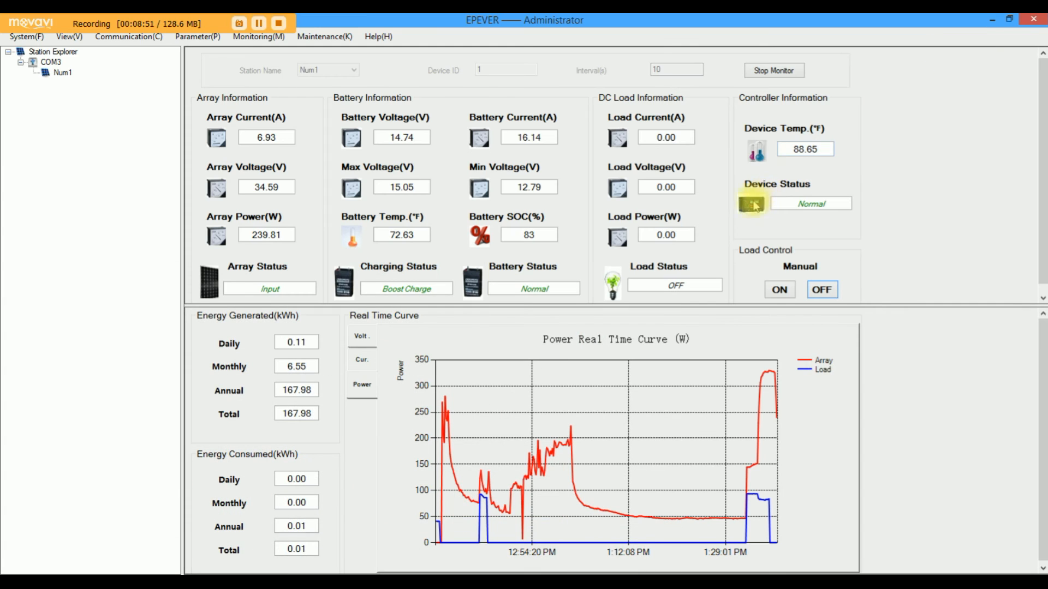
pyautogui.moveTo(775, 425)
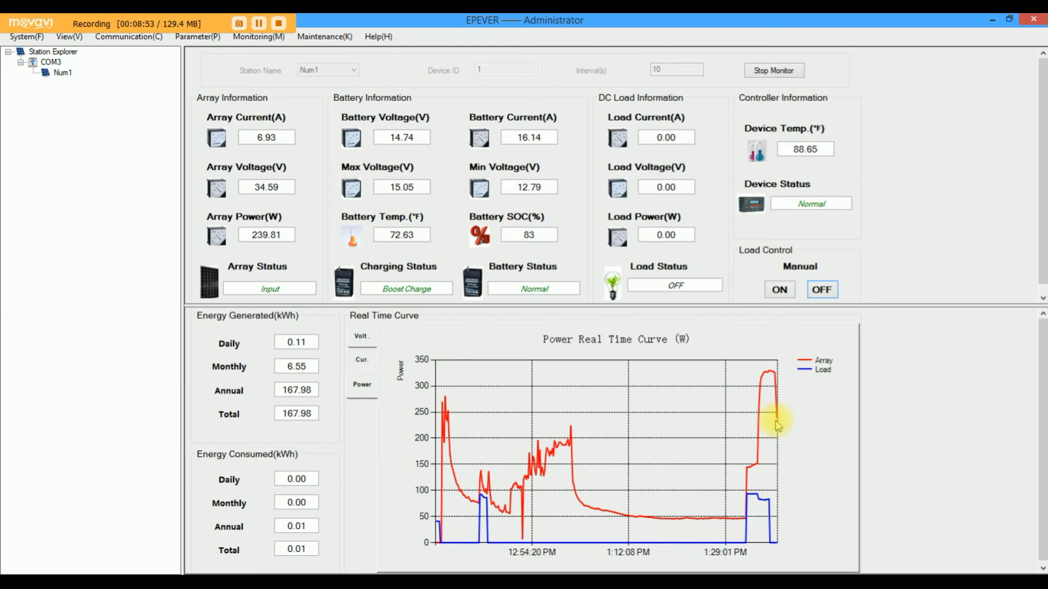
pyautogui.moveTo(323, 238)
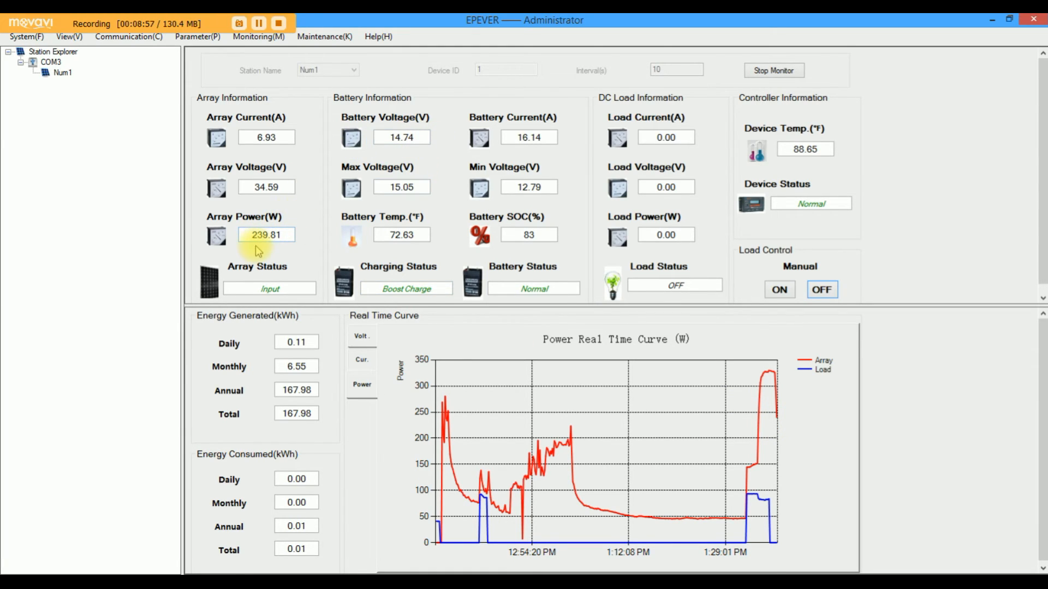
pyautogui.moveTo(665, 337)
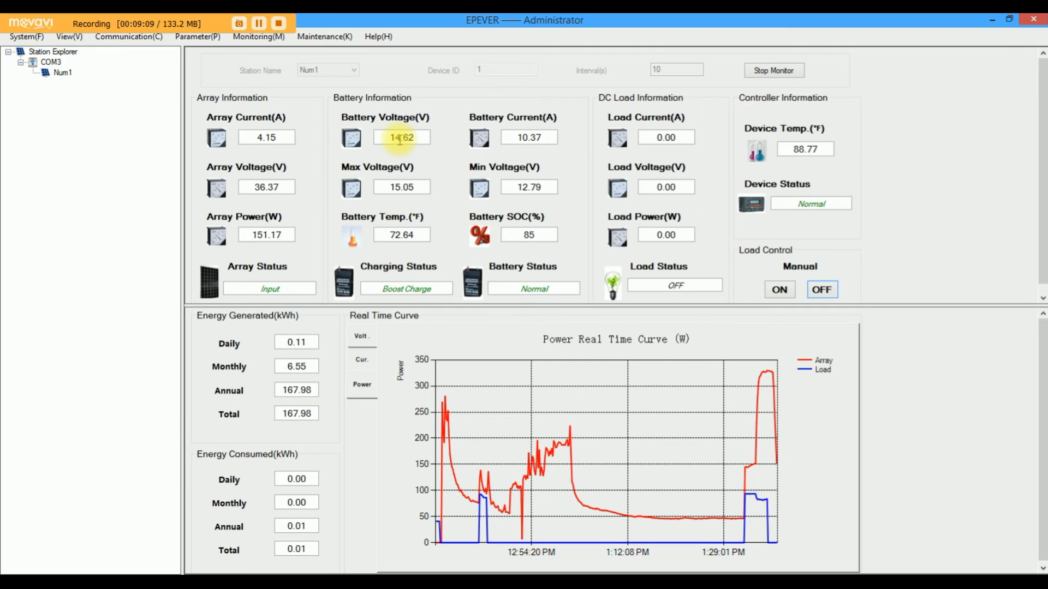
pyautogui.moveTo(691, 378)
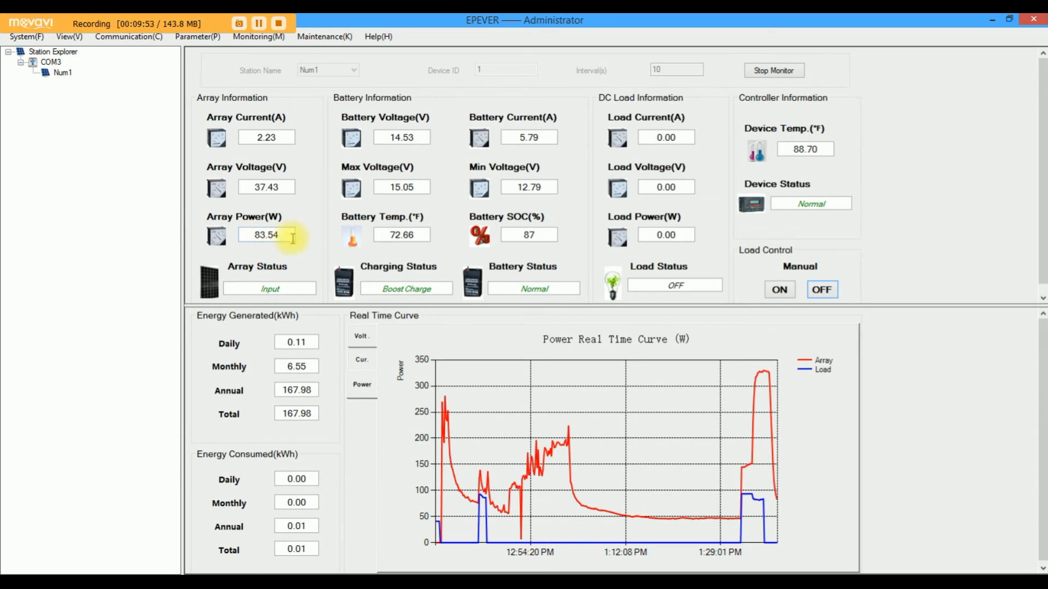
pyautogui.moveTo(138, 261)
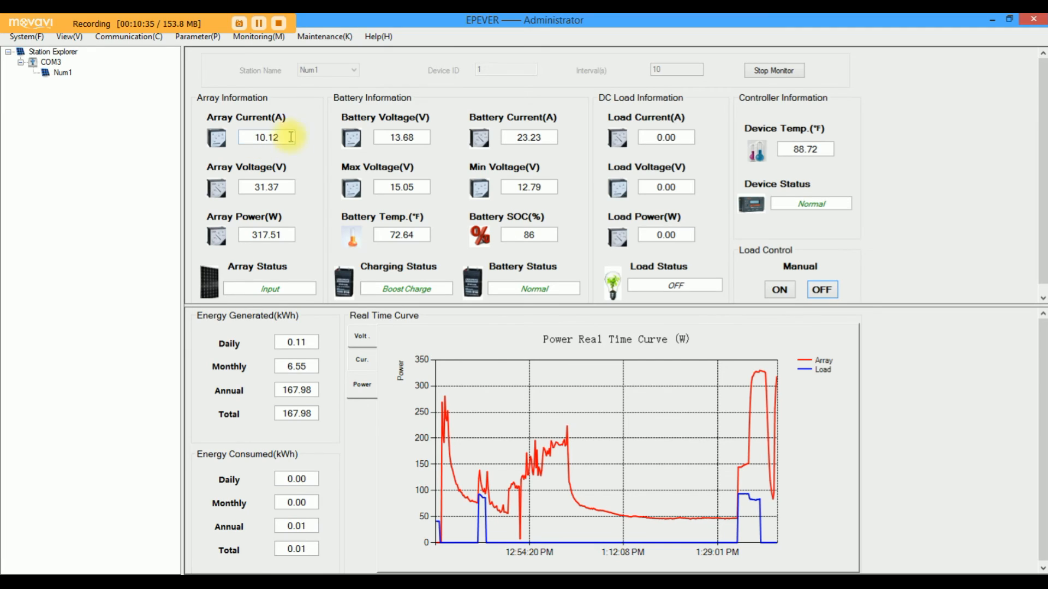
pyautogui.moveTo(777, 399)
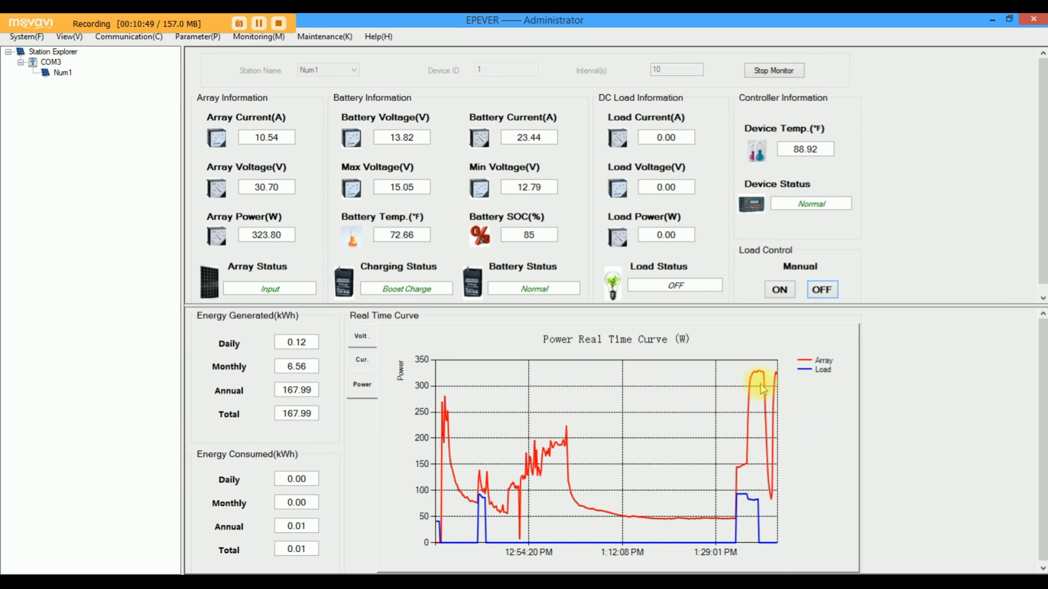
pyautogui.moveTo(253, 251)
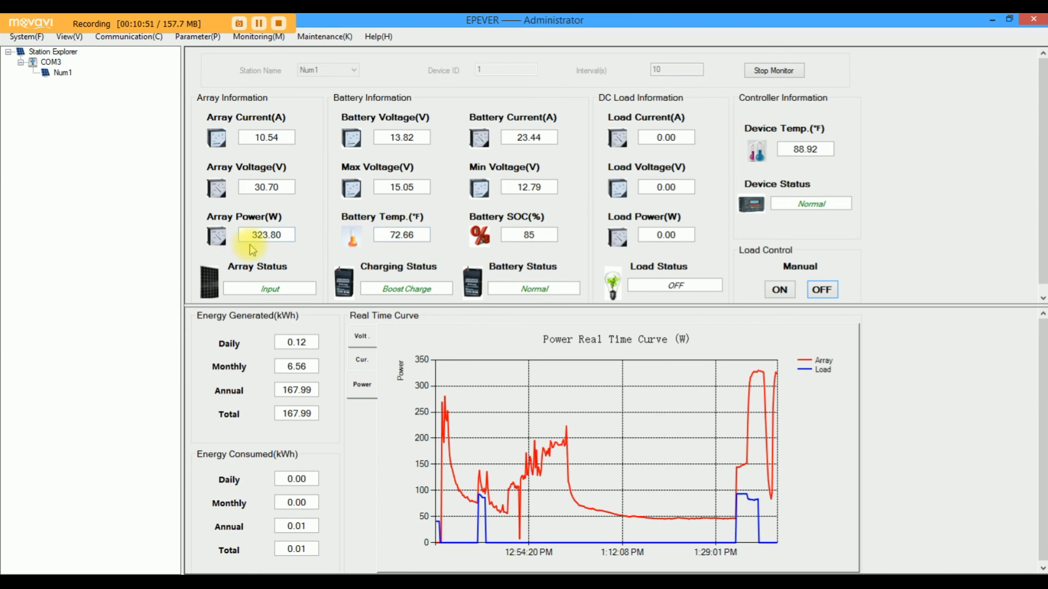
pyautogui.moveTo(310, 386)
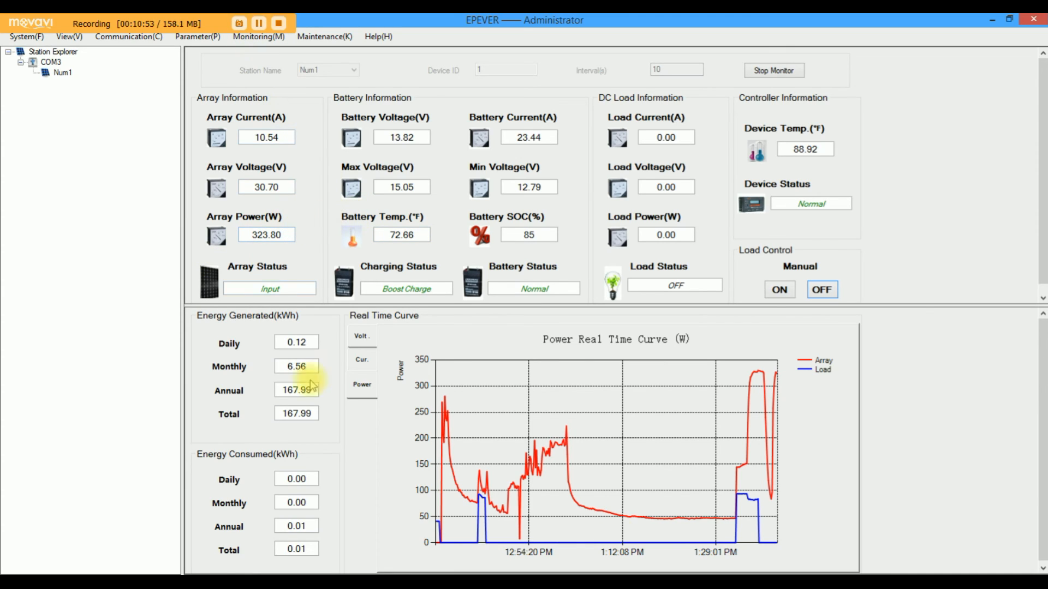